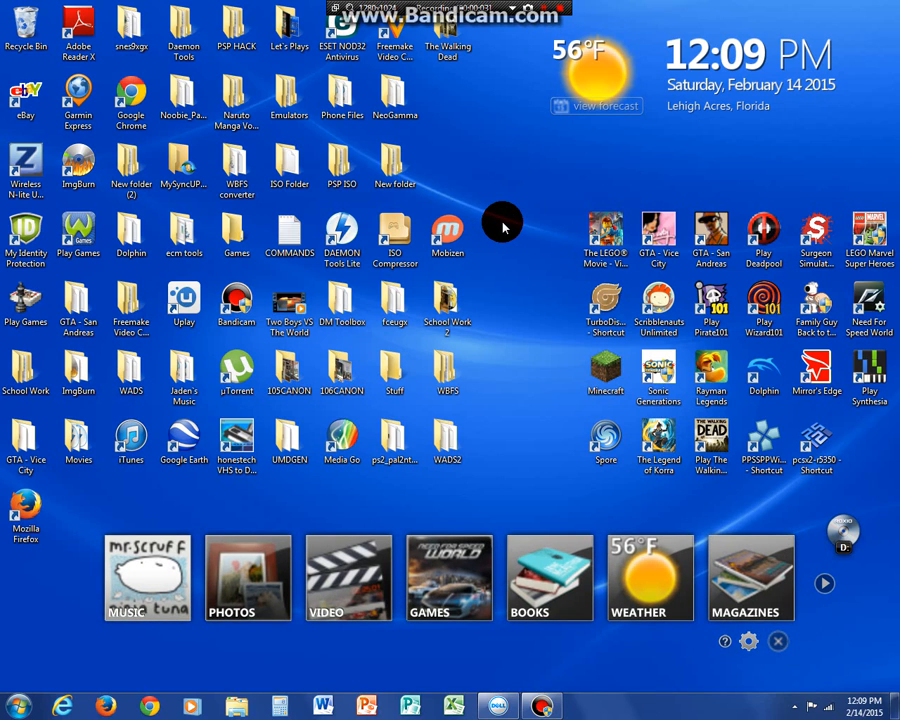
mouse_move(515, 219)
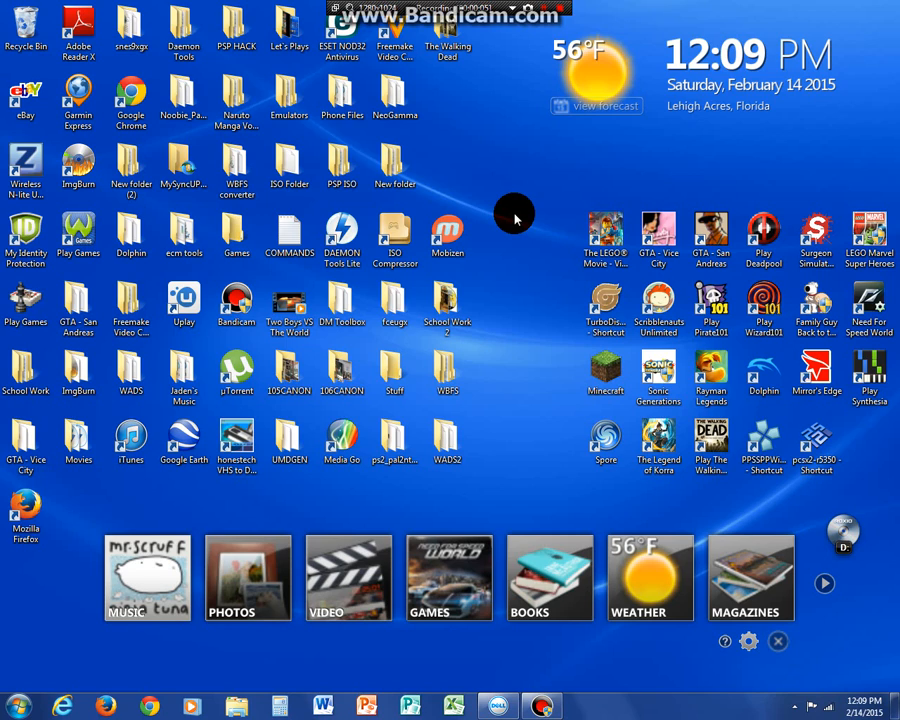
mouse_move(539, 200)
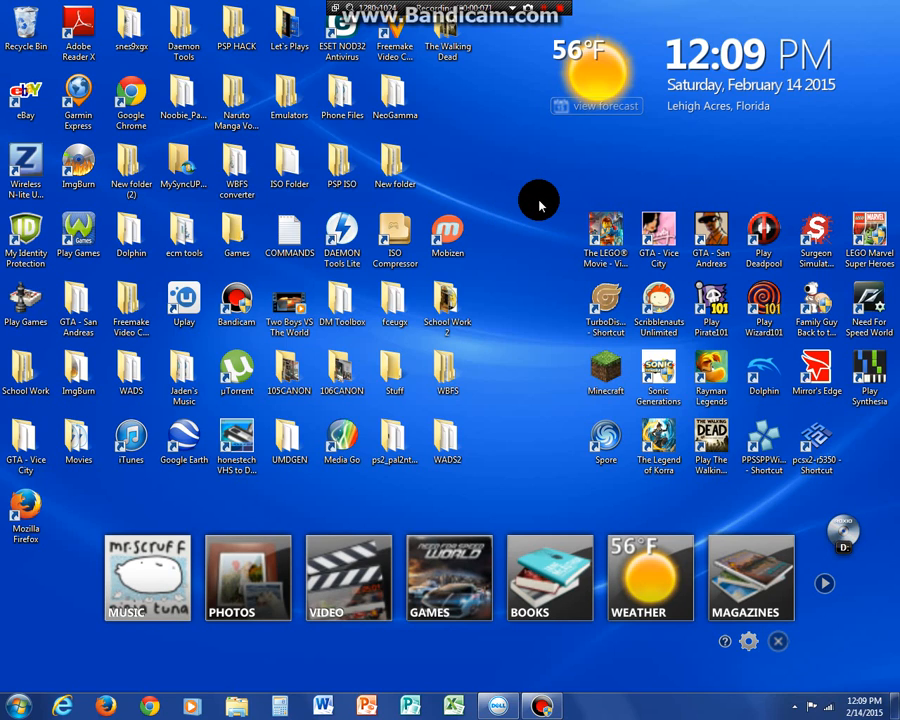
mouse_move(513, 210)
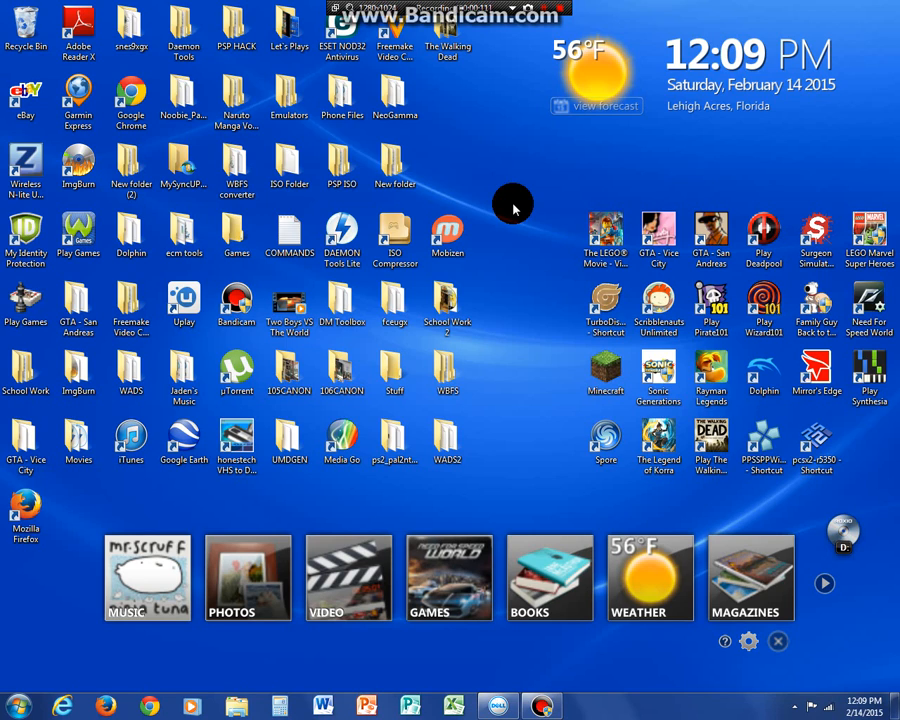
mouse_move(517, 194)
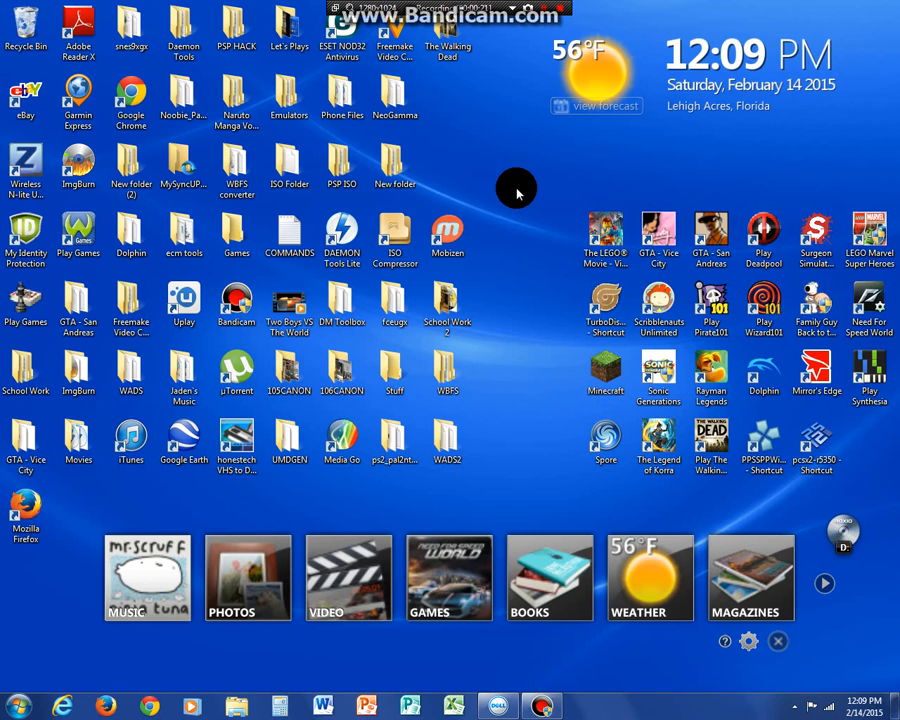
mouse_move(533, 180)
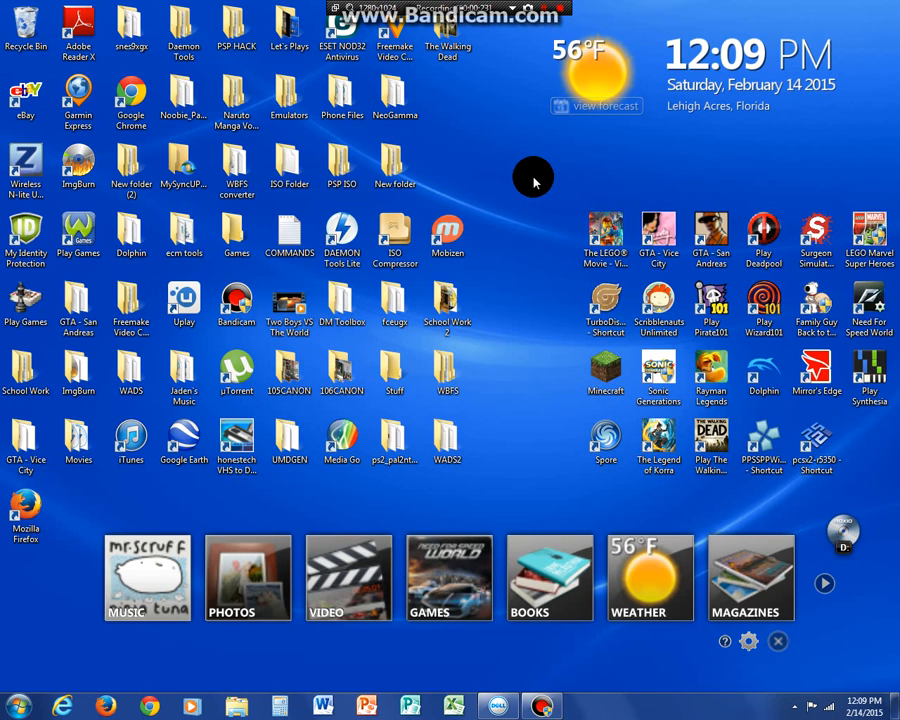
mouse_move(523, 188)
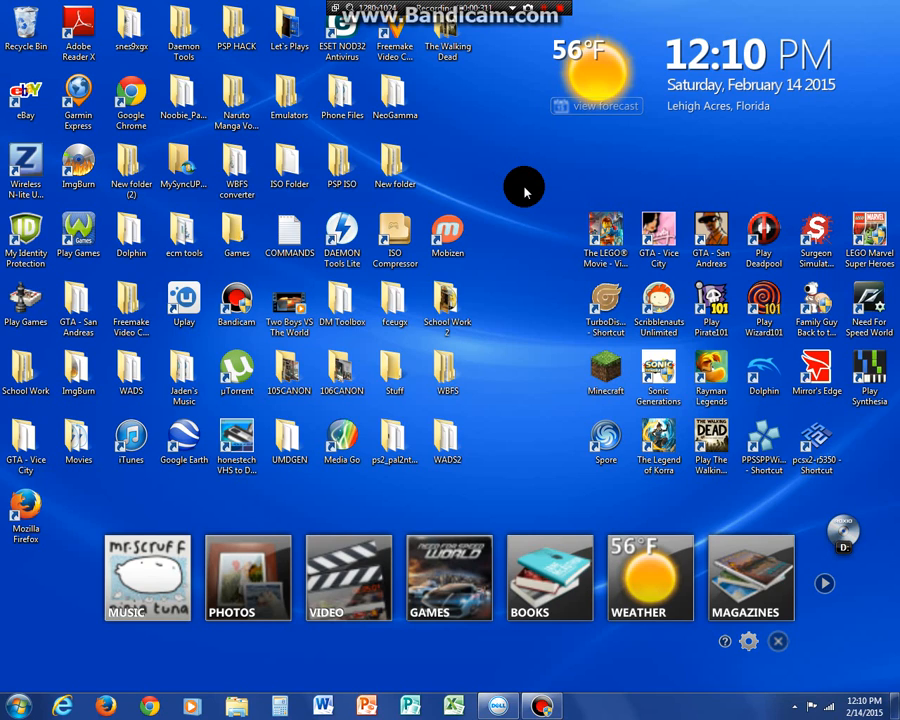
mouse_move(500, 194)
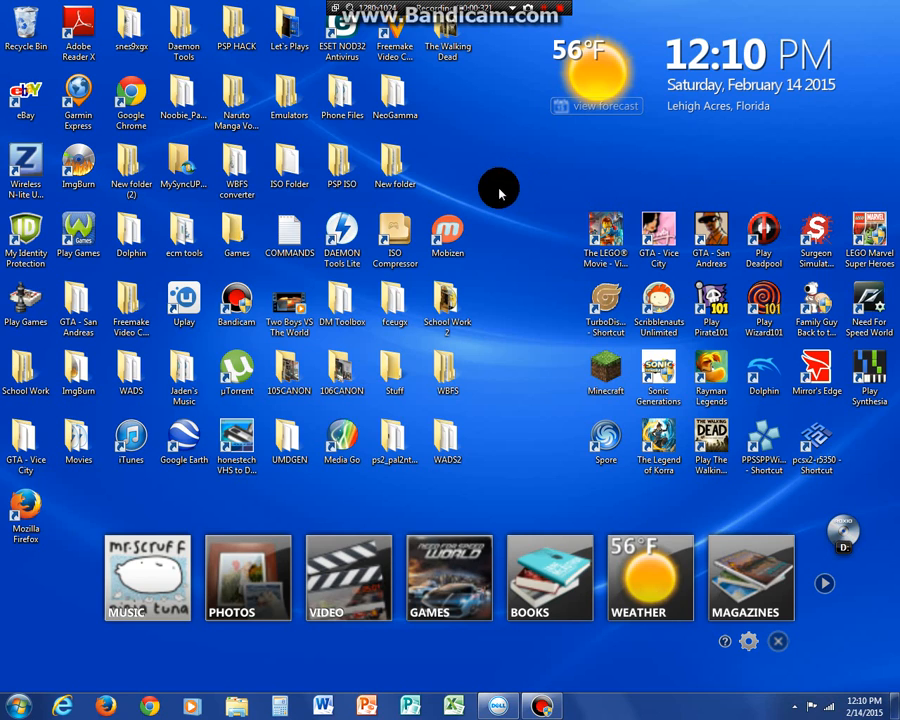
mouse_move(98, 130)
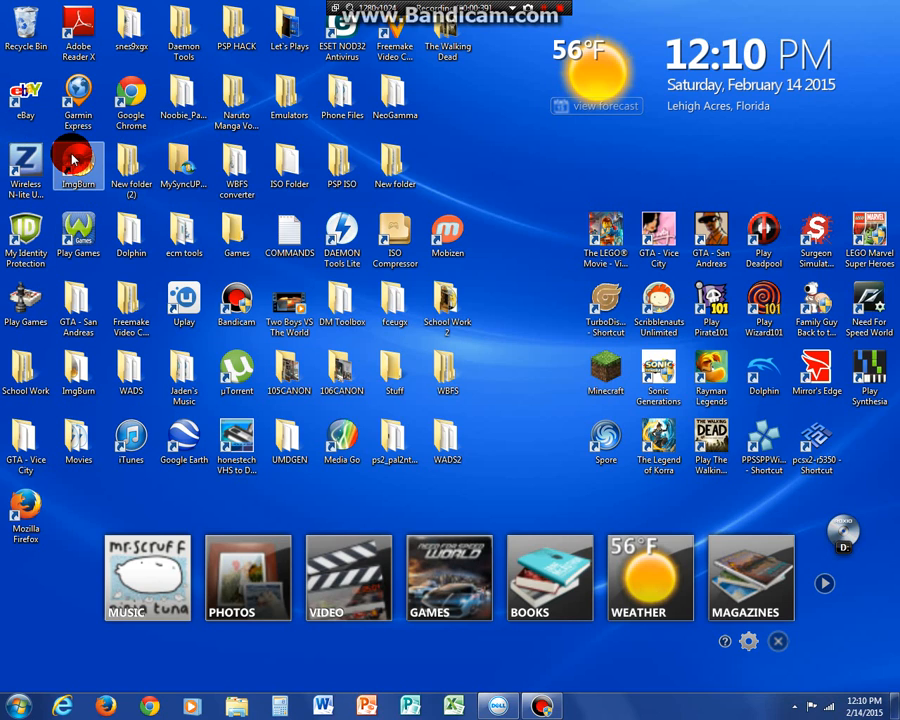
mouse_move(183, 175)
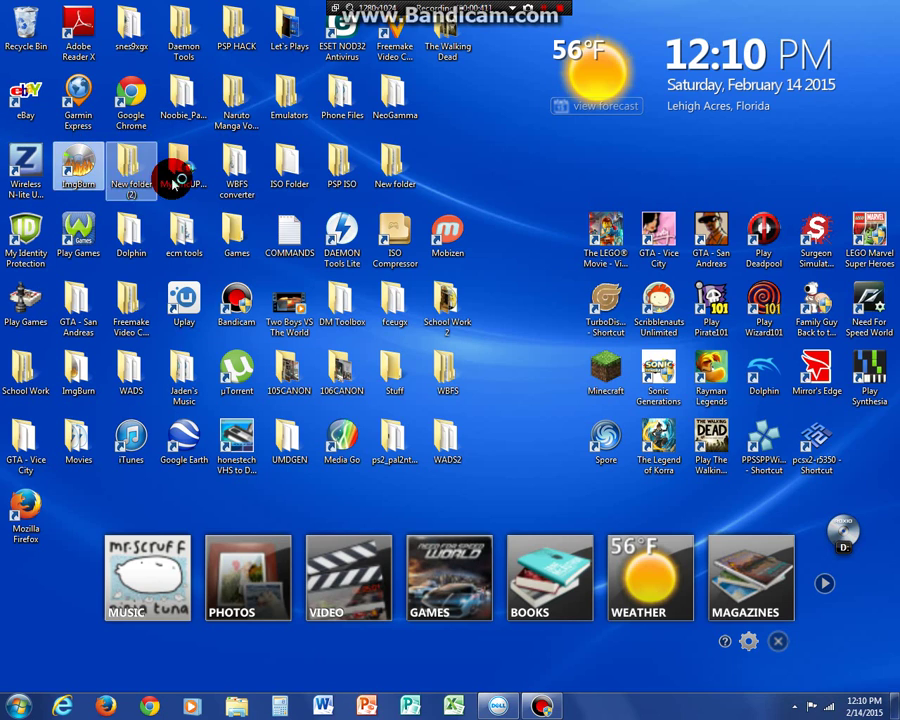
- Launch ImgBurn from its desktop shortcut to reach the task selection screen
double_click(78, 167)
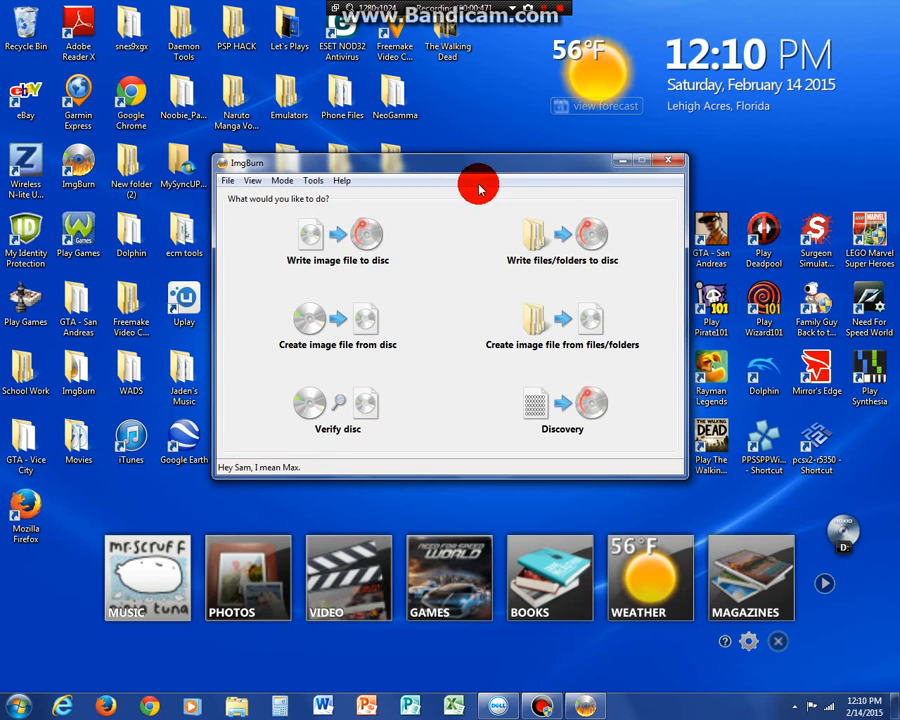
mouse_move(225, 472)
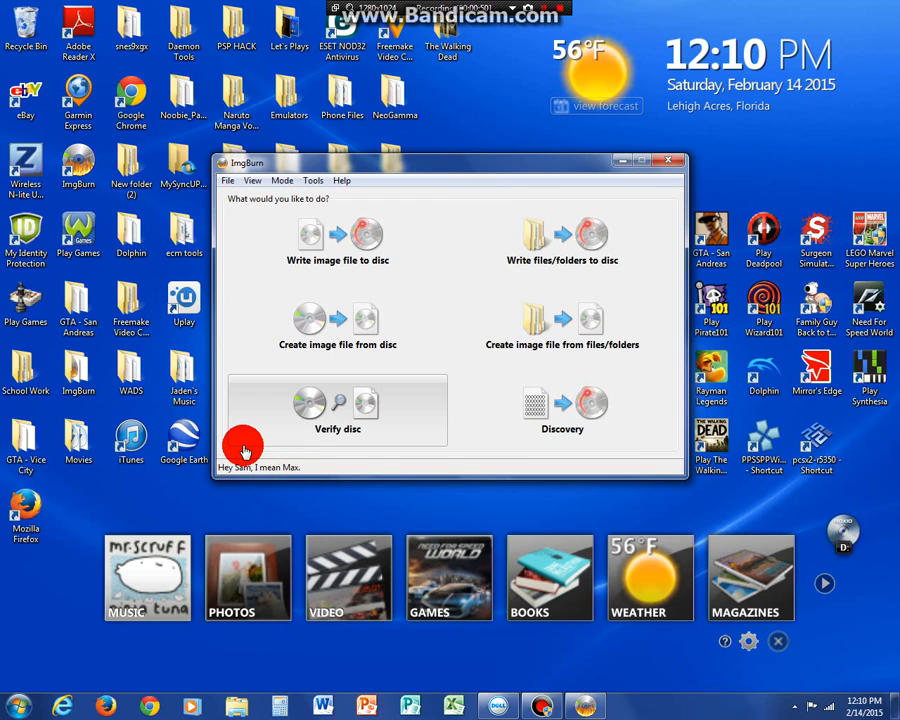
mouse_move(185, 265)
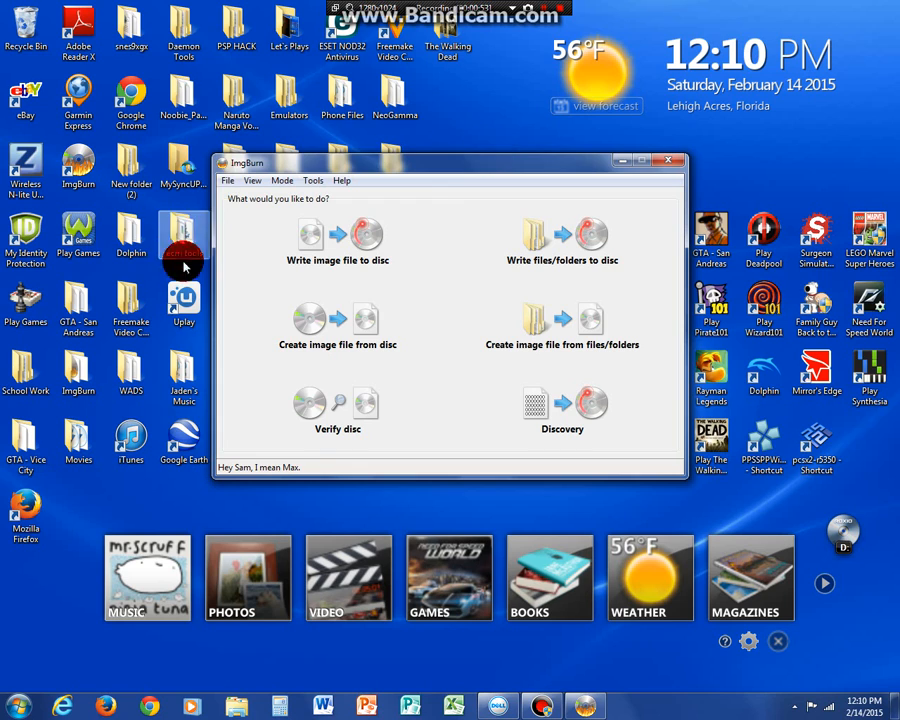
mouse_move(385, 190)
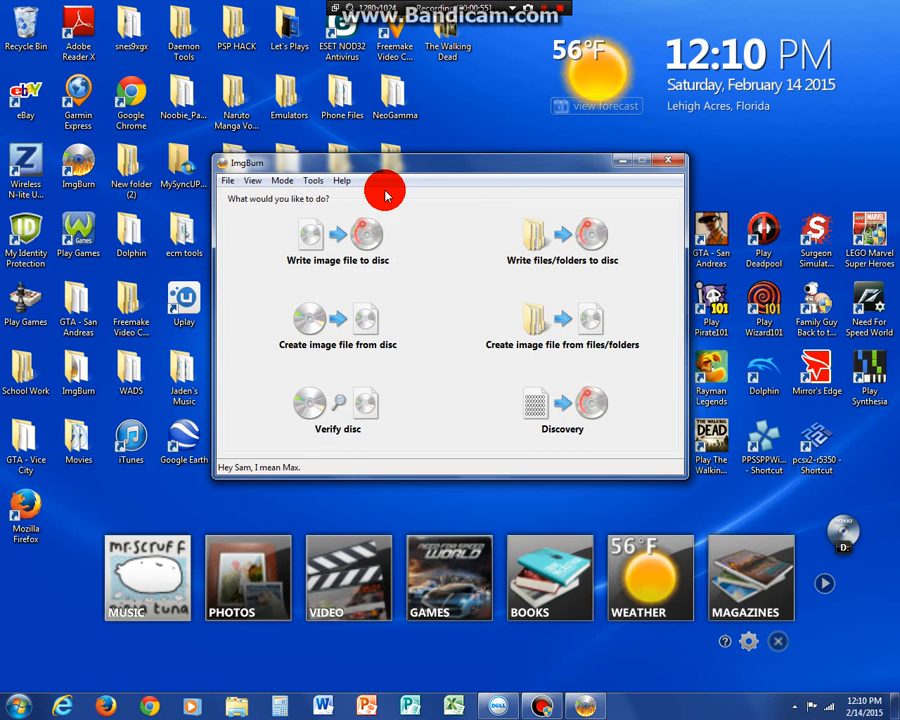
mouse_move(272, 185)
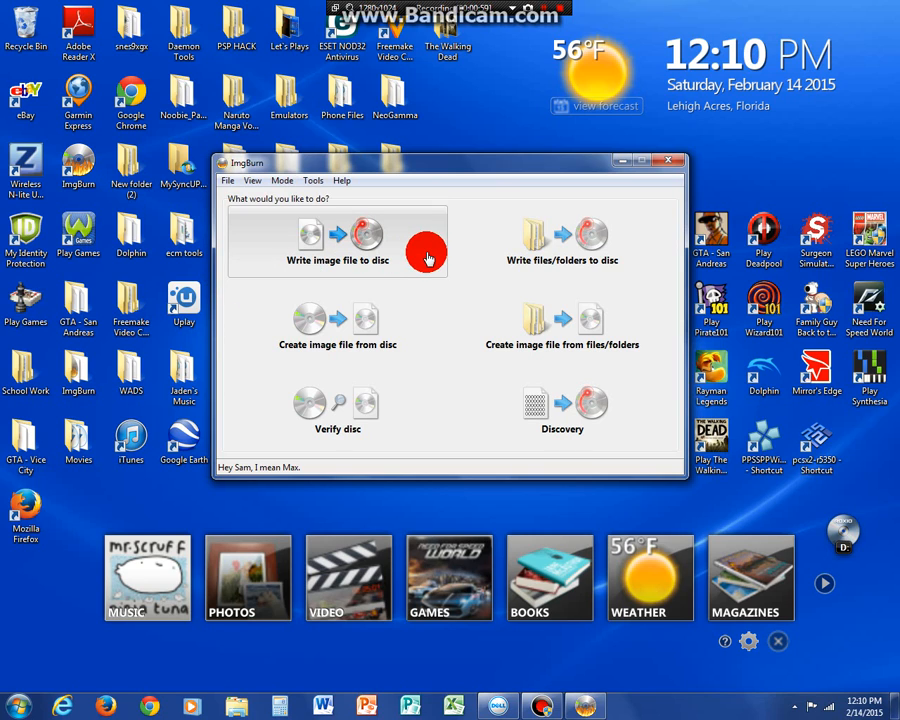
mouse_move(404, 349)
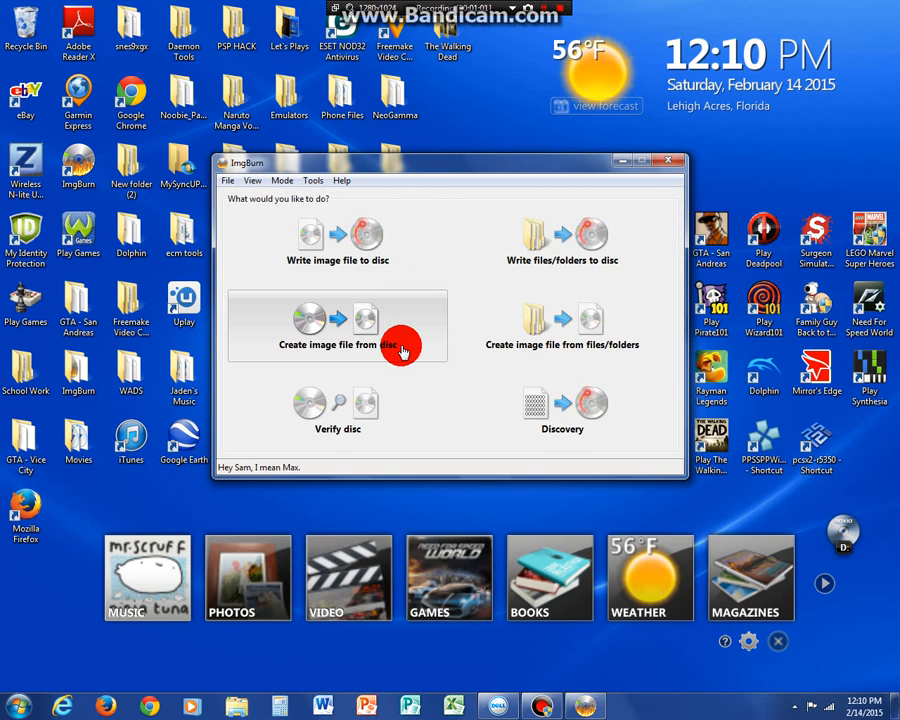
mouse_move(378, 435)
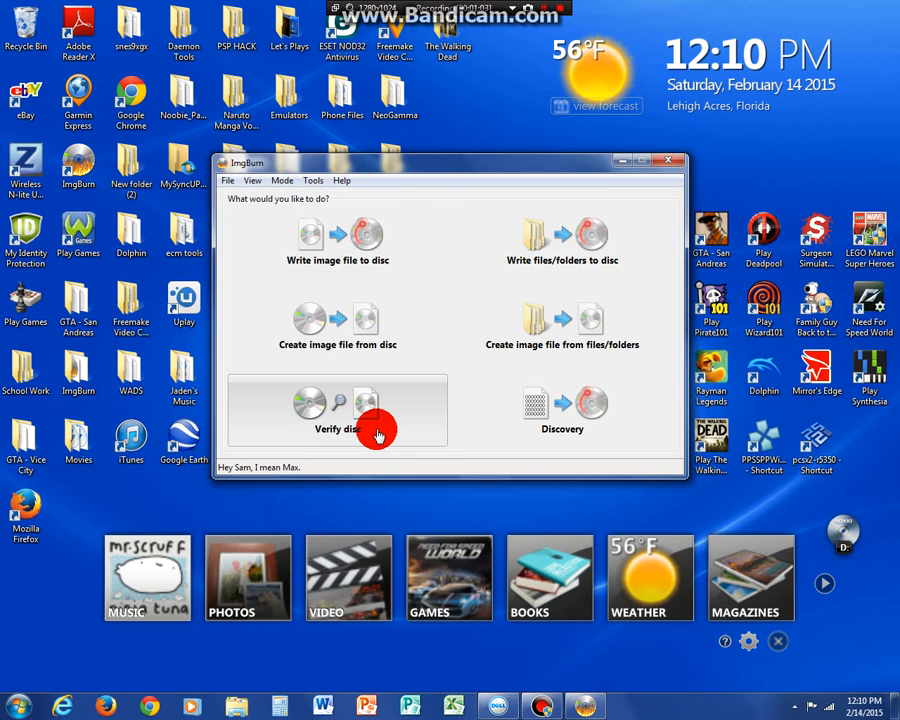
mouse_move(530, 245)
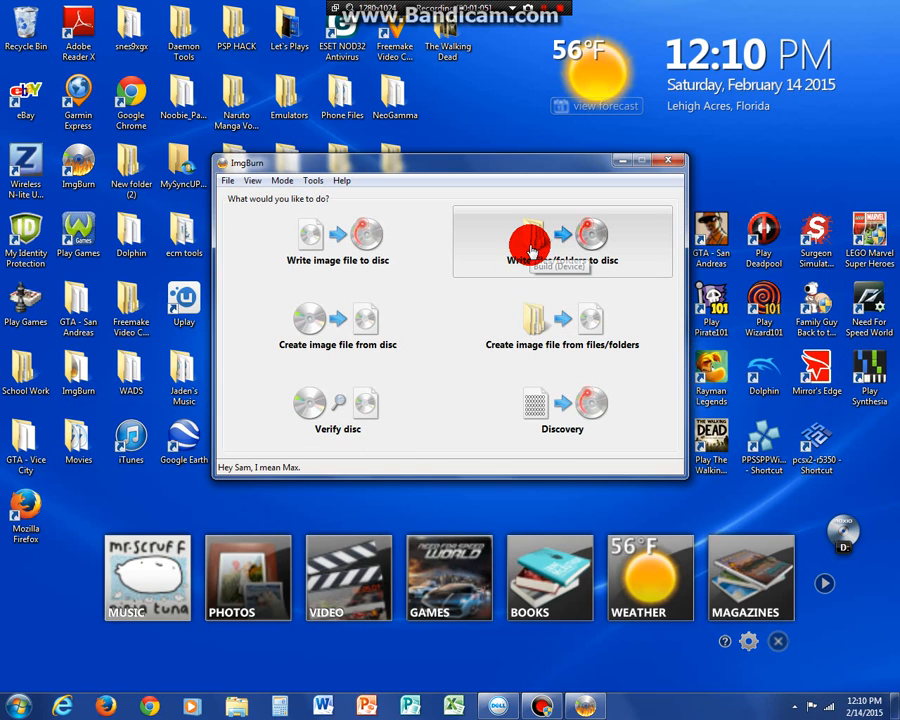
mouse_move(493, 363)
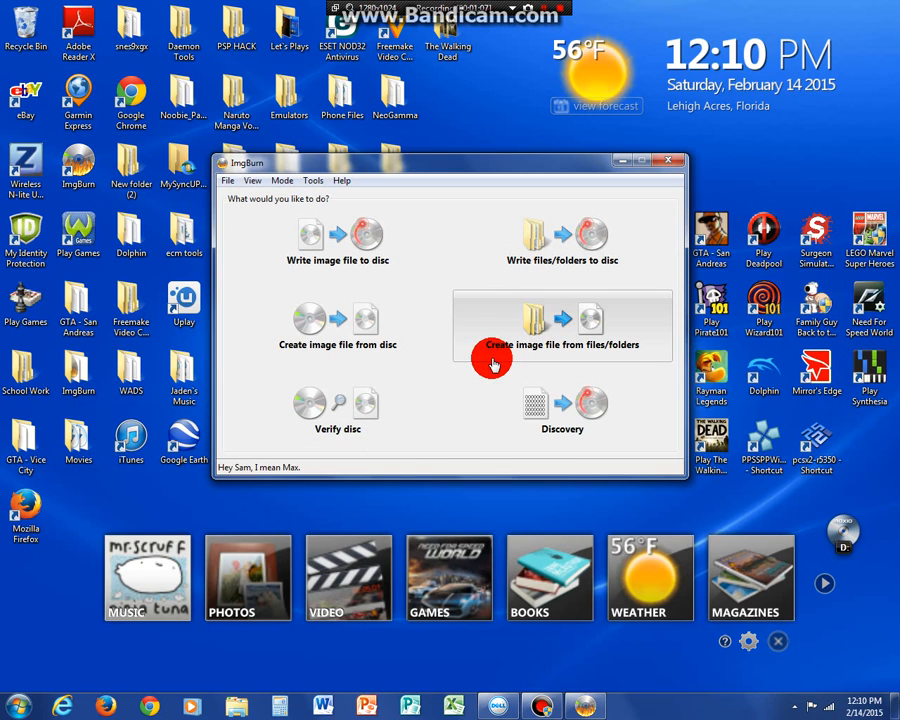
mouse_move(490, 352)
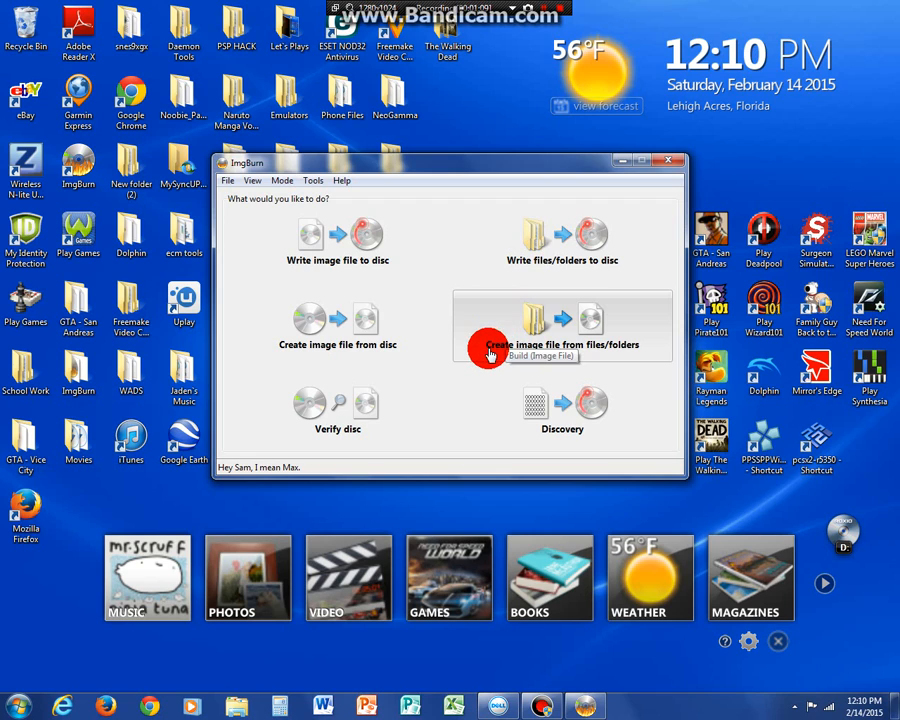
mouse_move(527, 331)
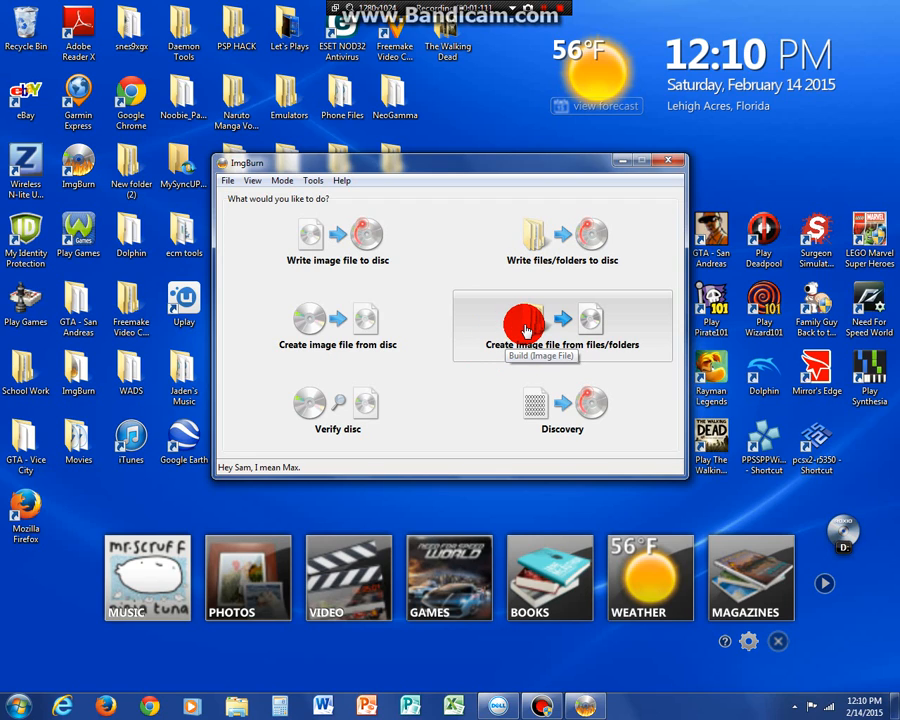
mouse_move(521, 406)
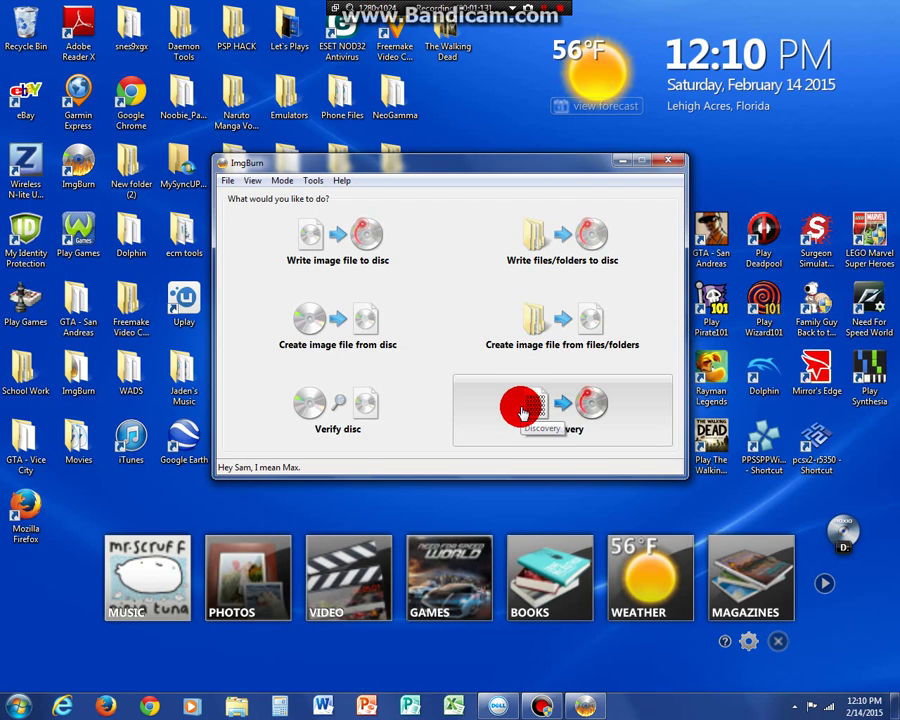
mouse_move(545, 425)
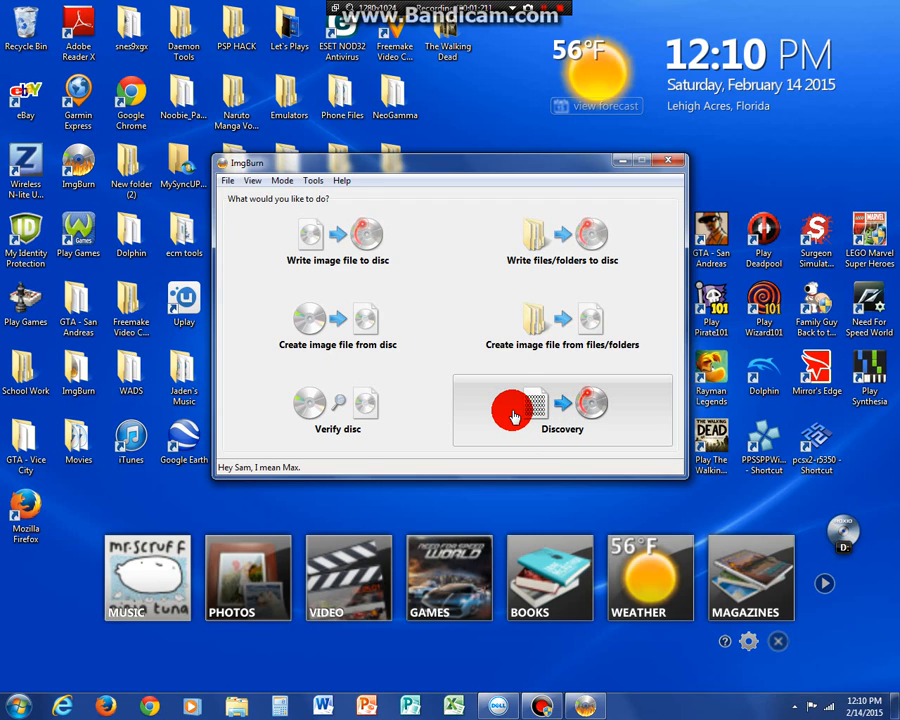
mouse_move(411, 240)
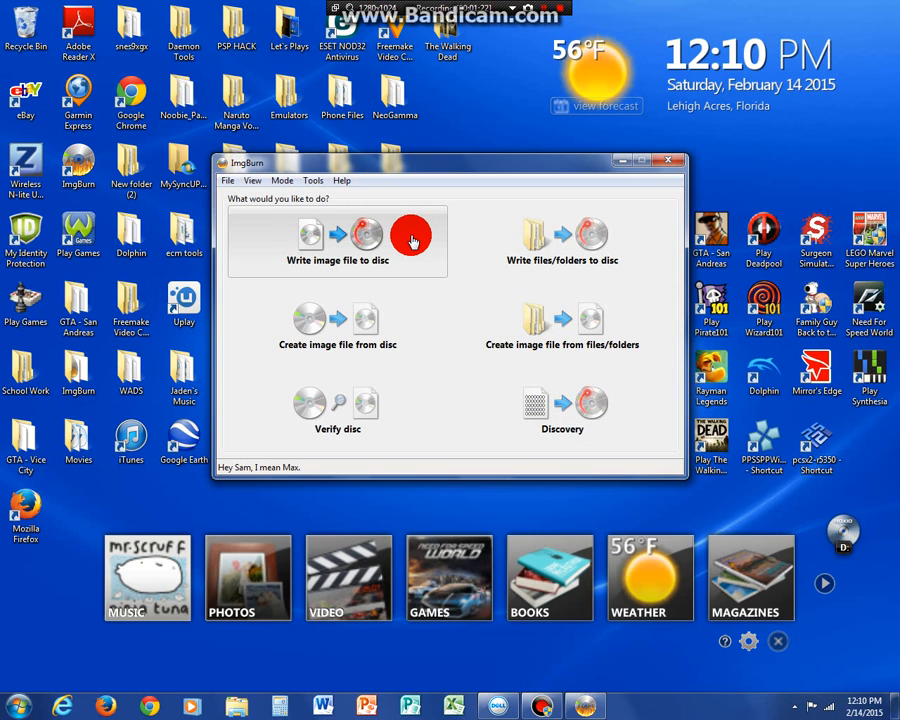
- Start the write-image-to-disc task and set the DVD-R write speed to 8x
click(337, 240)
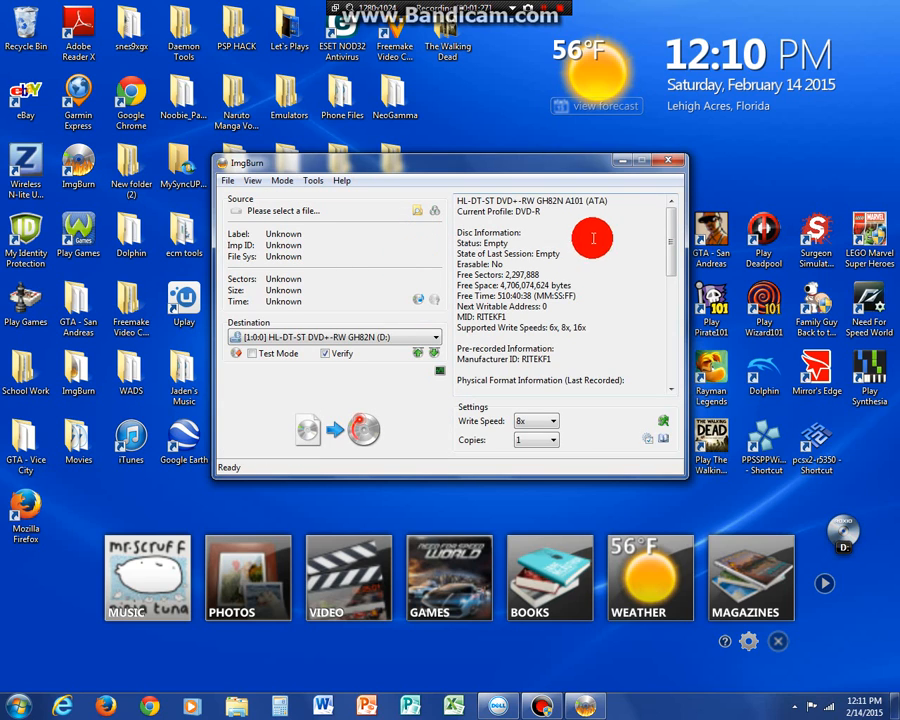
scroll(down, 3)
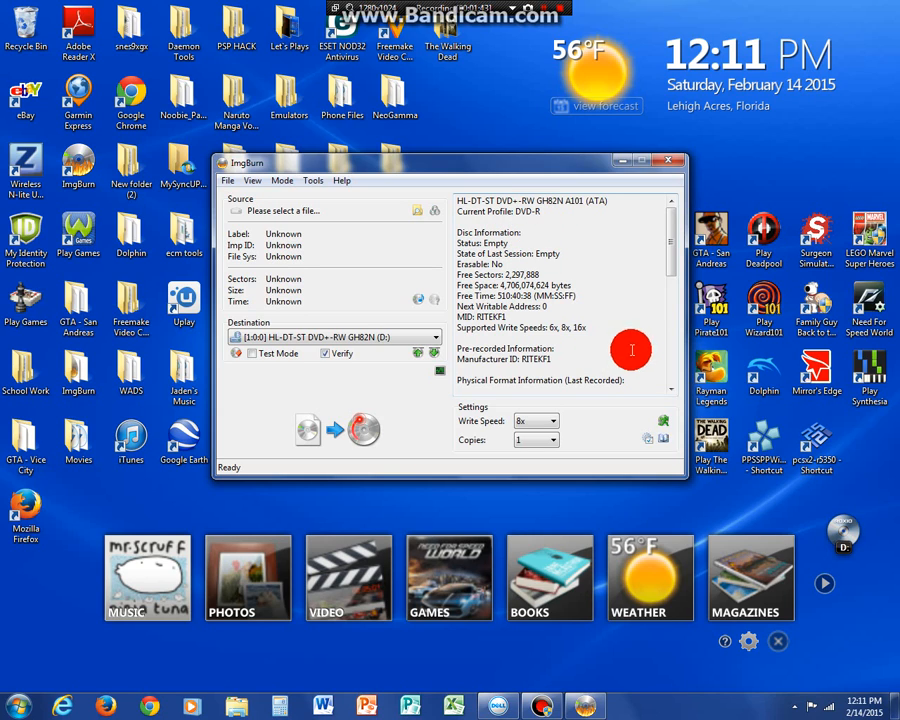
mouse_move(573, 328)
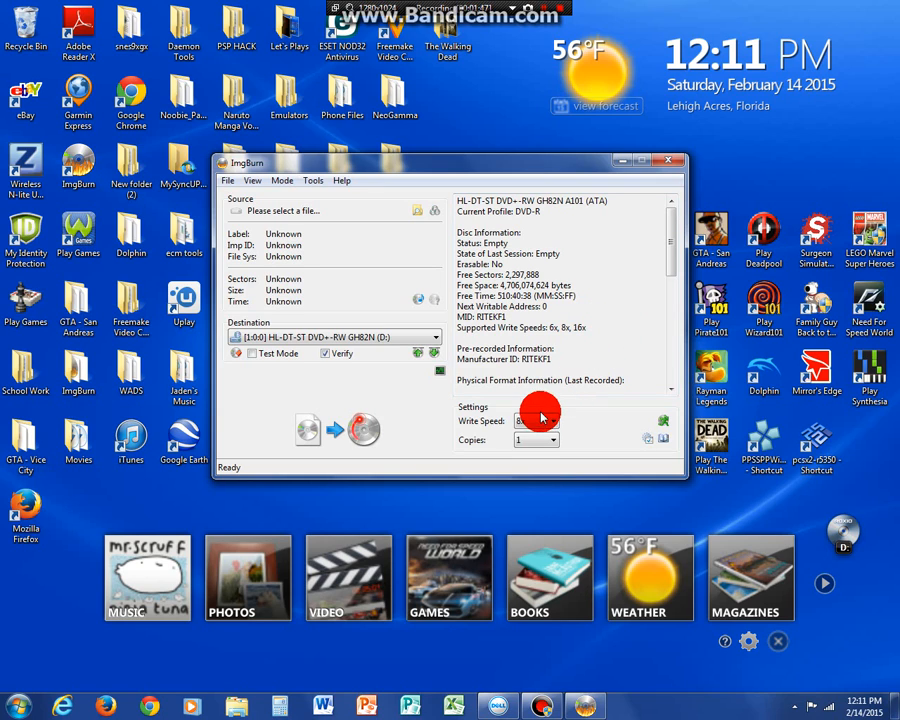
click(554, 420)
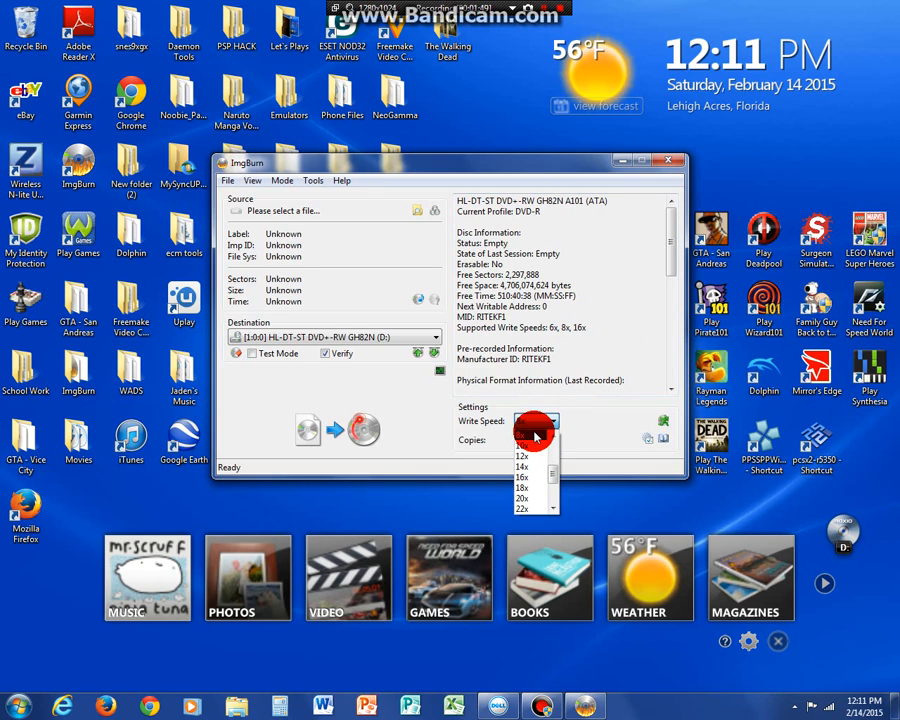
click(532, 420)
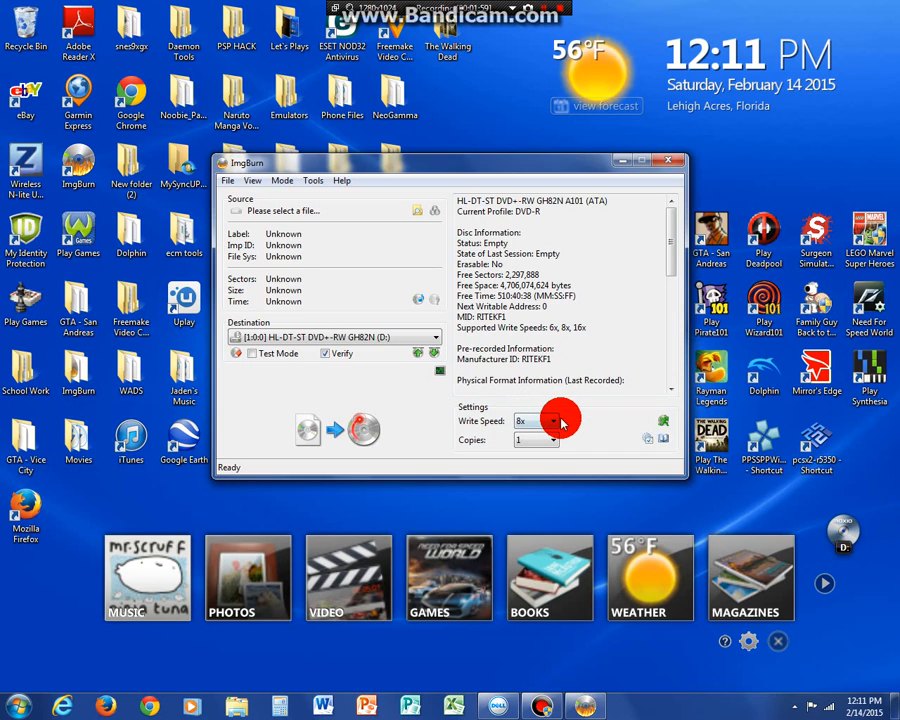
click(549, 420)
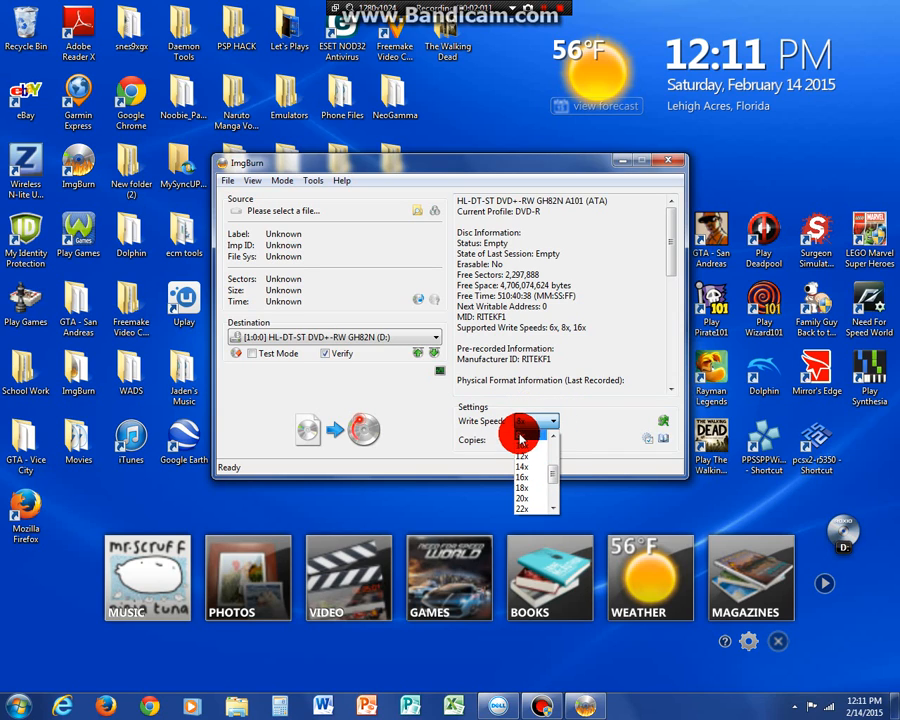
click(521, 435)
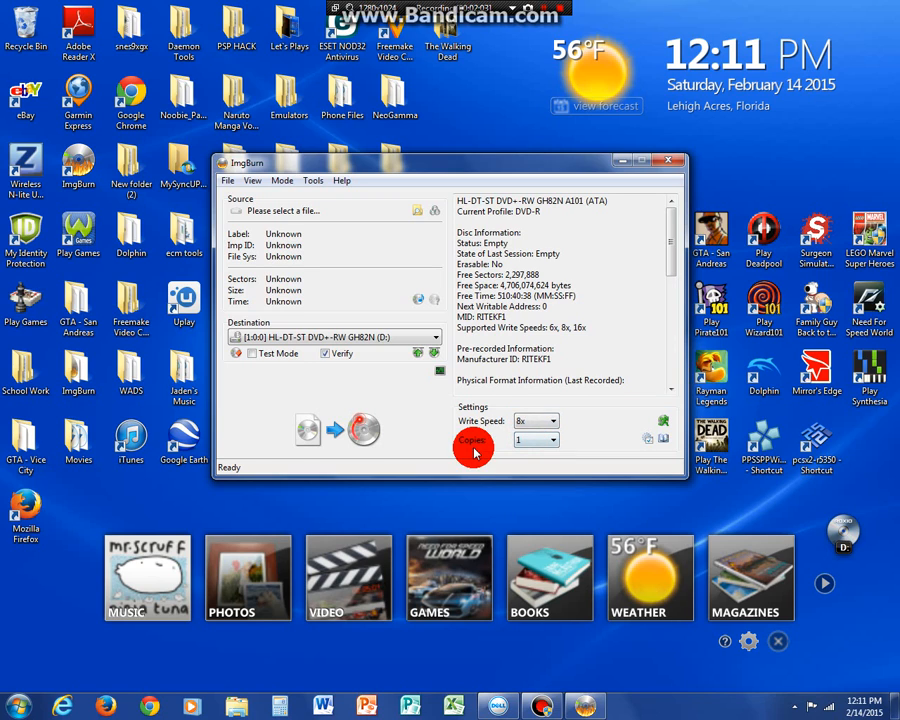
mouse_move(485, 350)
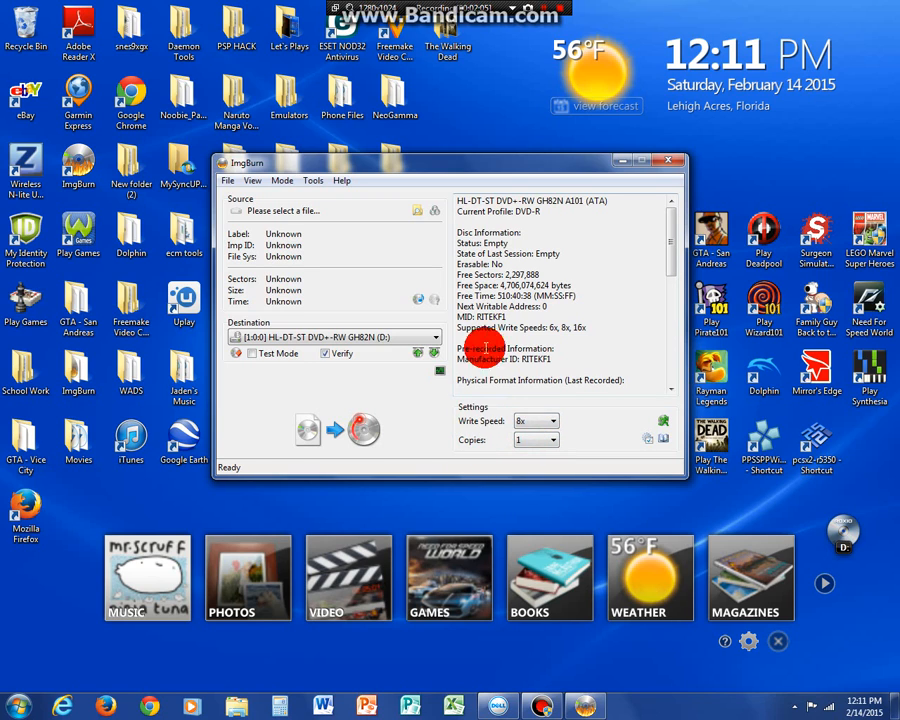
mouse_move(655, 236)
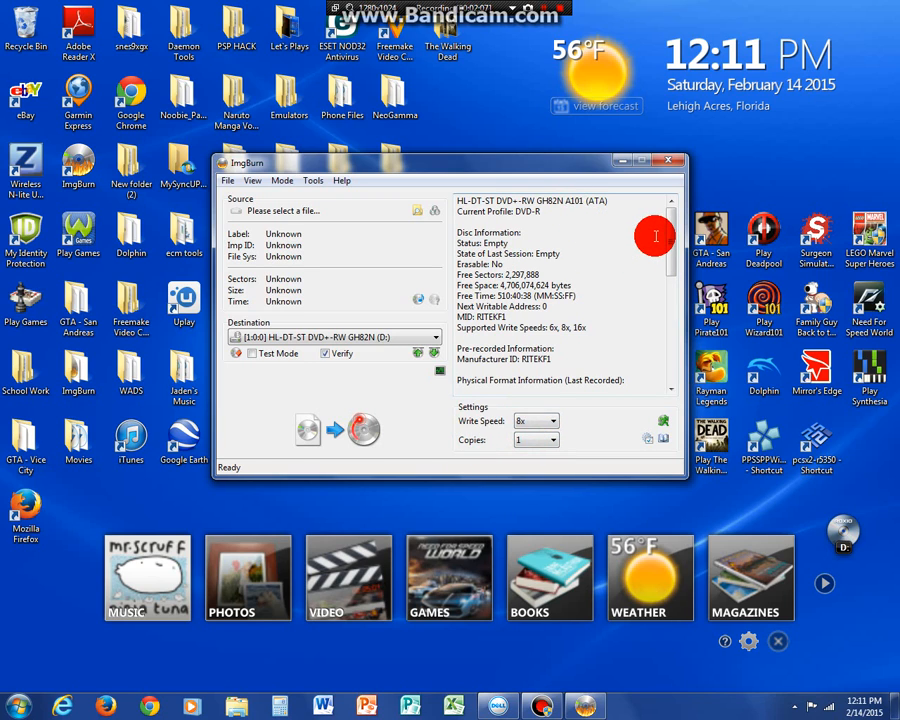
mouse_move(325, 233)
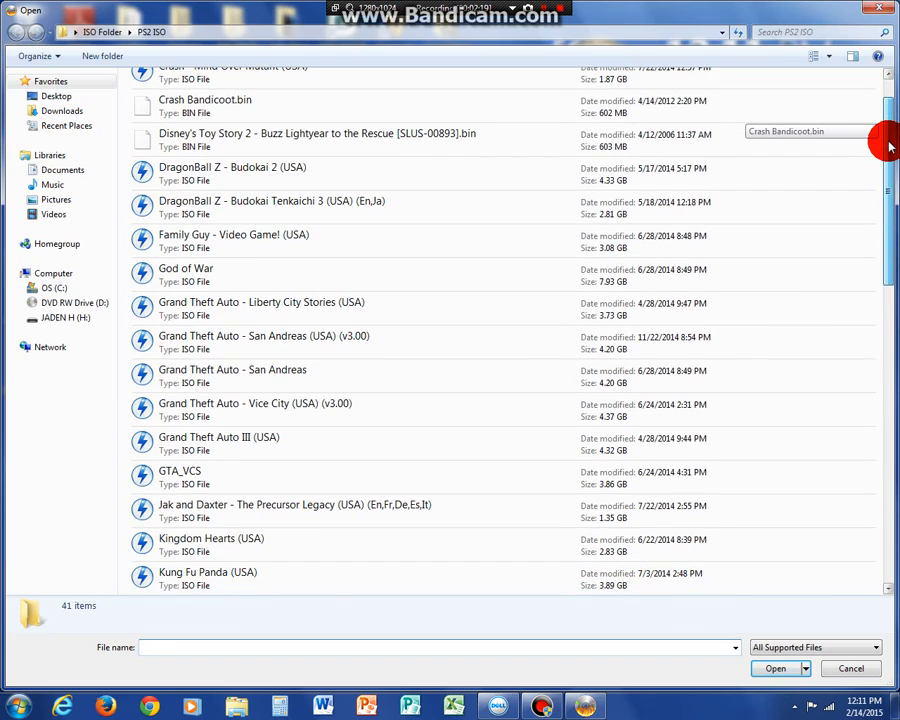
- Browse the PS2 ISO folder and select 'Simpsons, The - Hit & Run (USA)'
scroll(up, 3)
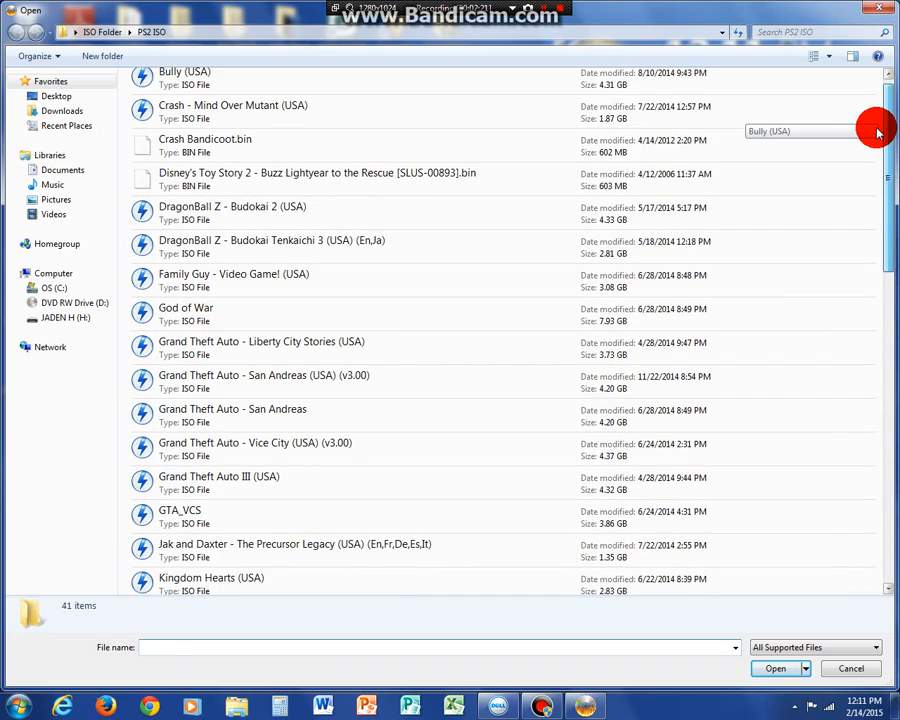
scroll(up, 3)
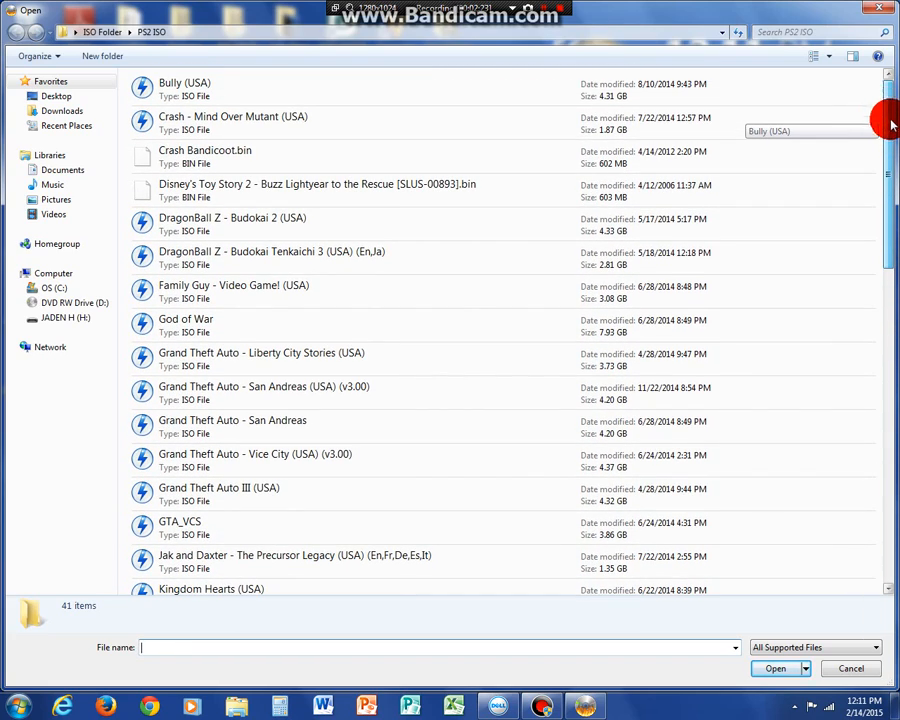
scroll(down, 3)
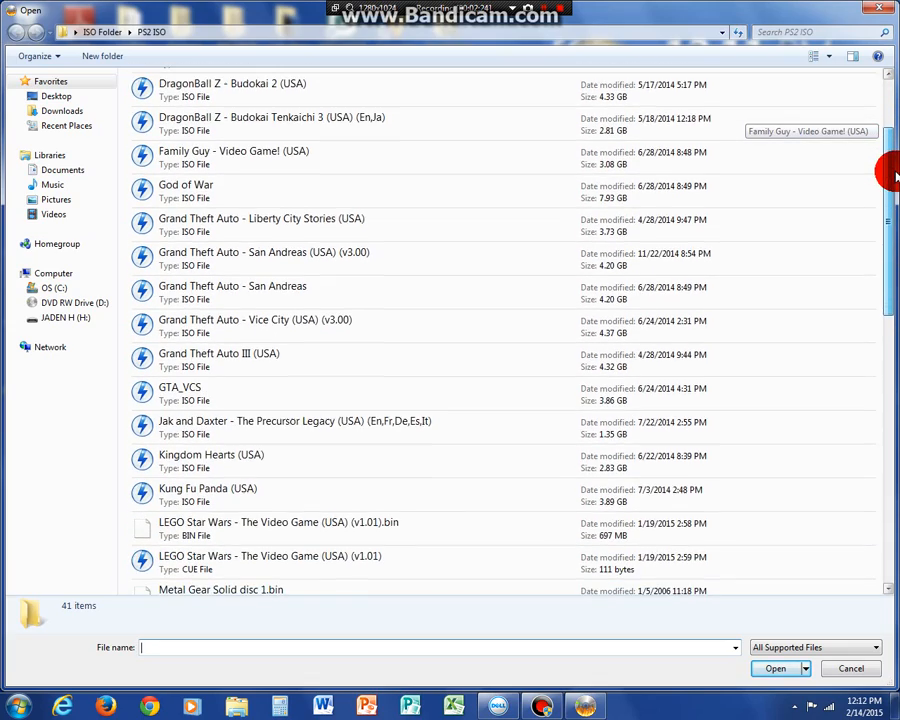
scroll(down, 3)
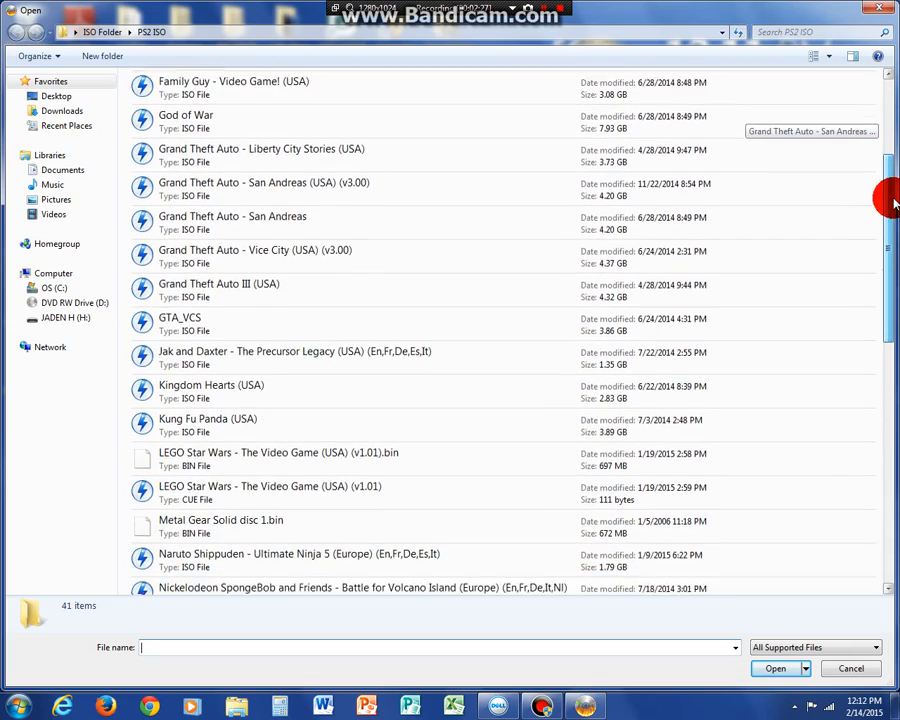
scroll(down, 3)
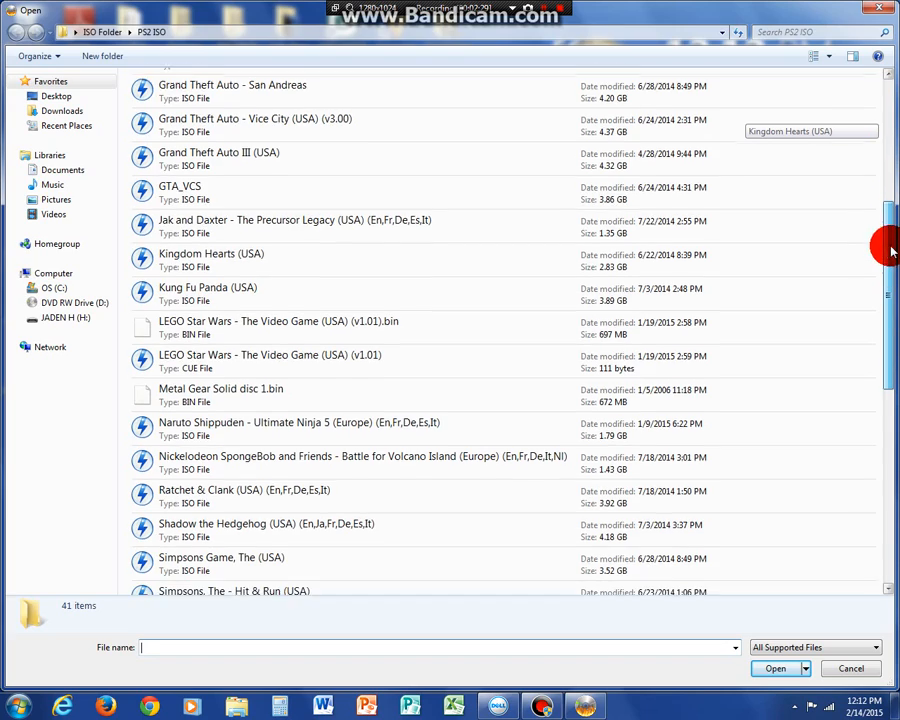
scroll(down, 3)
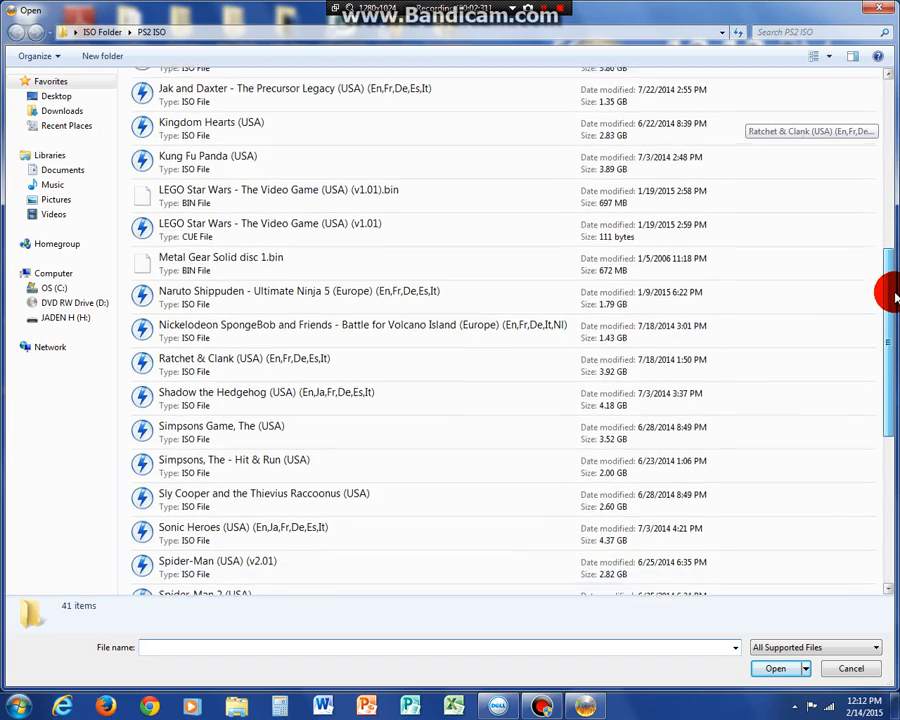
scroll(down, 3)
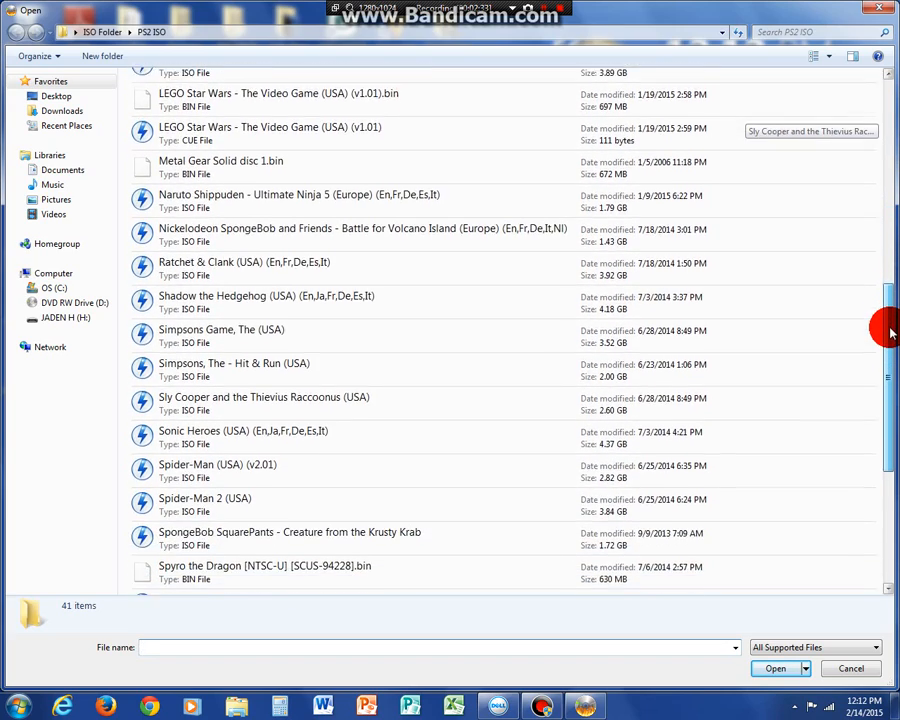
scroll(down, 3)
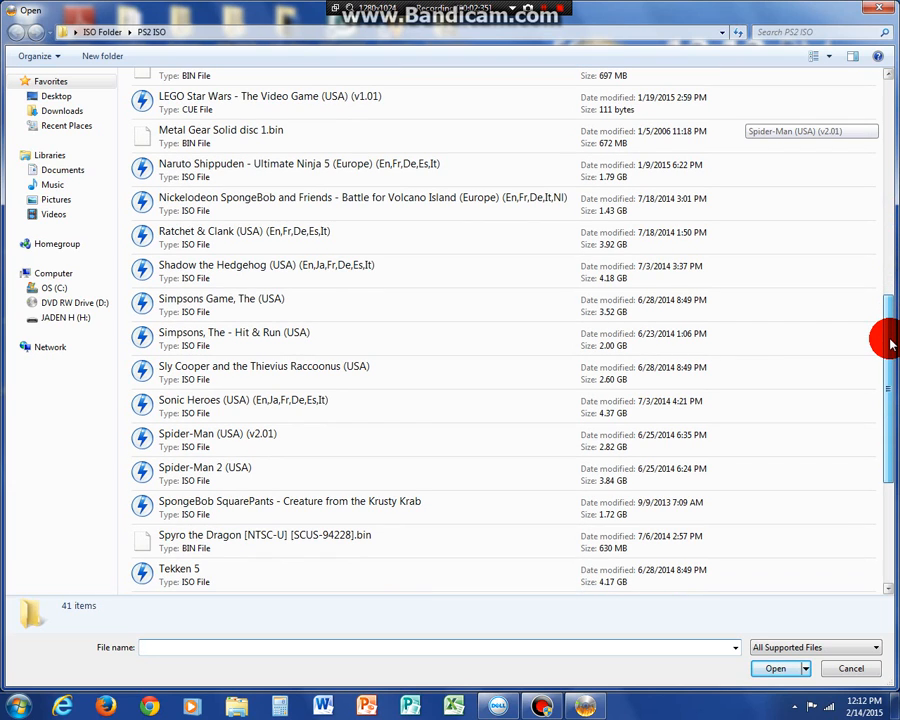
scroll(down, 3)
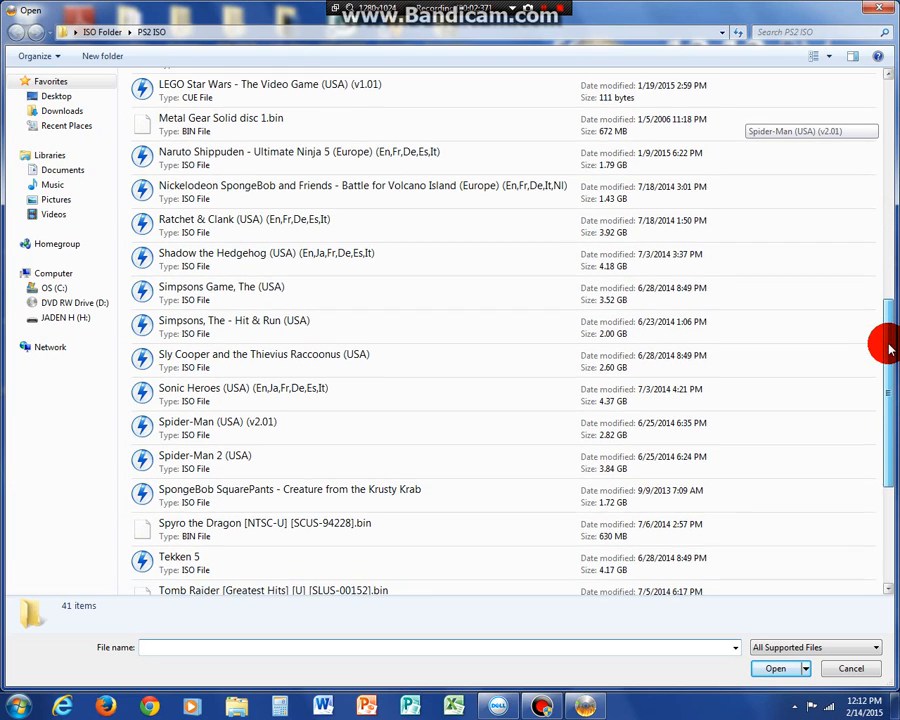
scroll(down, 3)
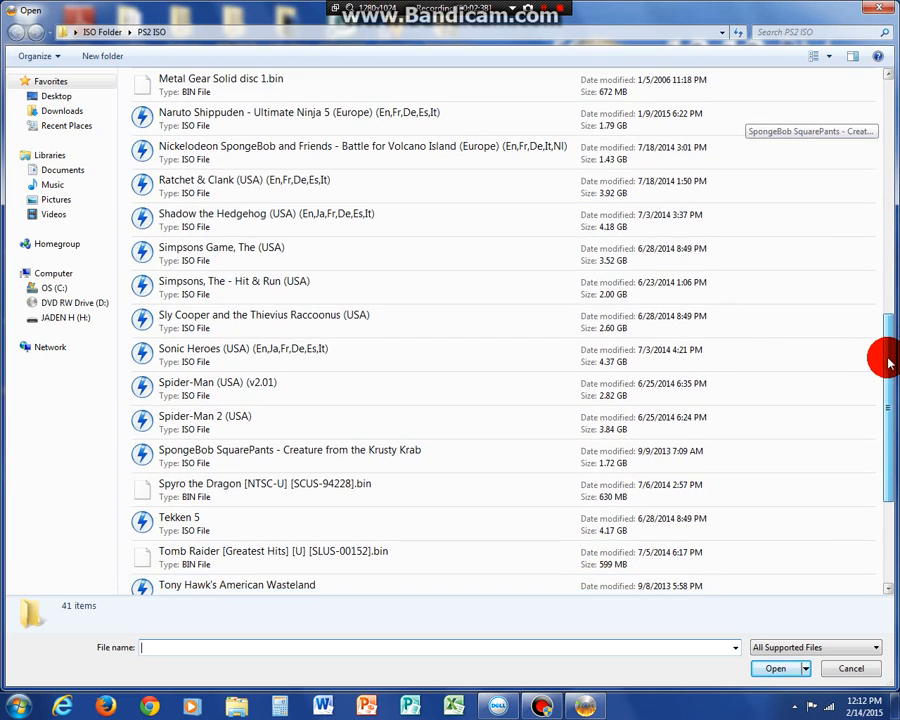
scroll(down, 3)
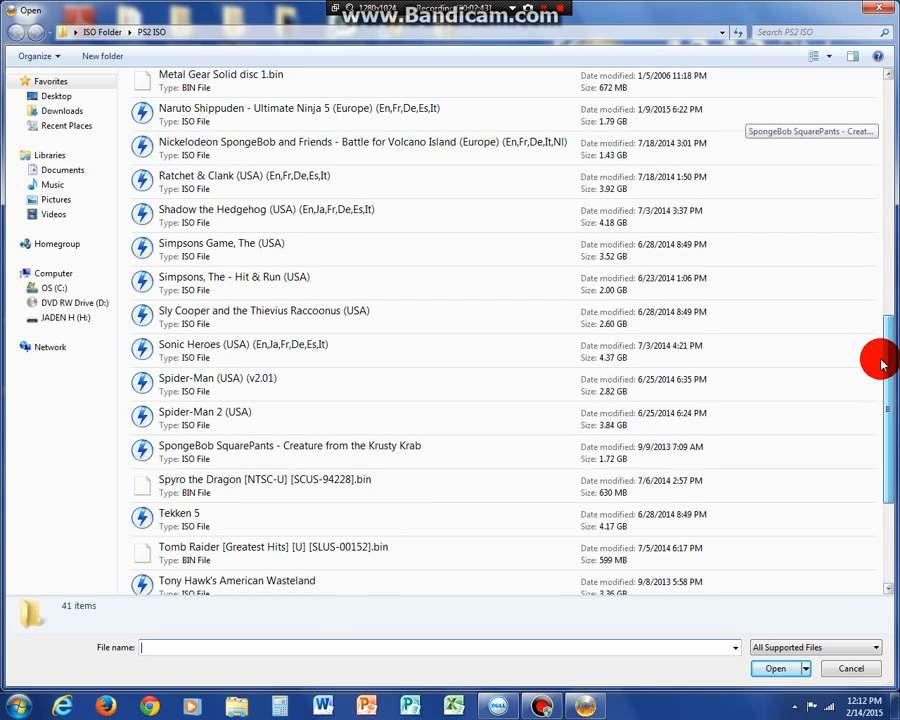
scroll(down, 3)
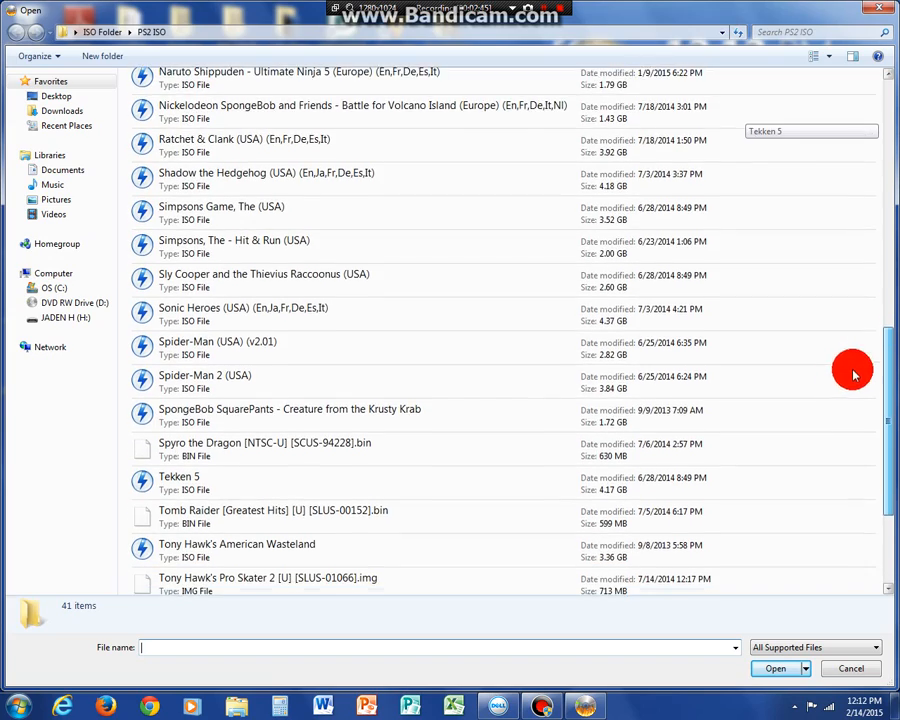
scroll(down, 3)
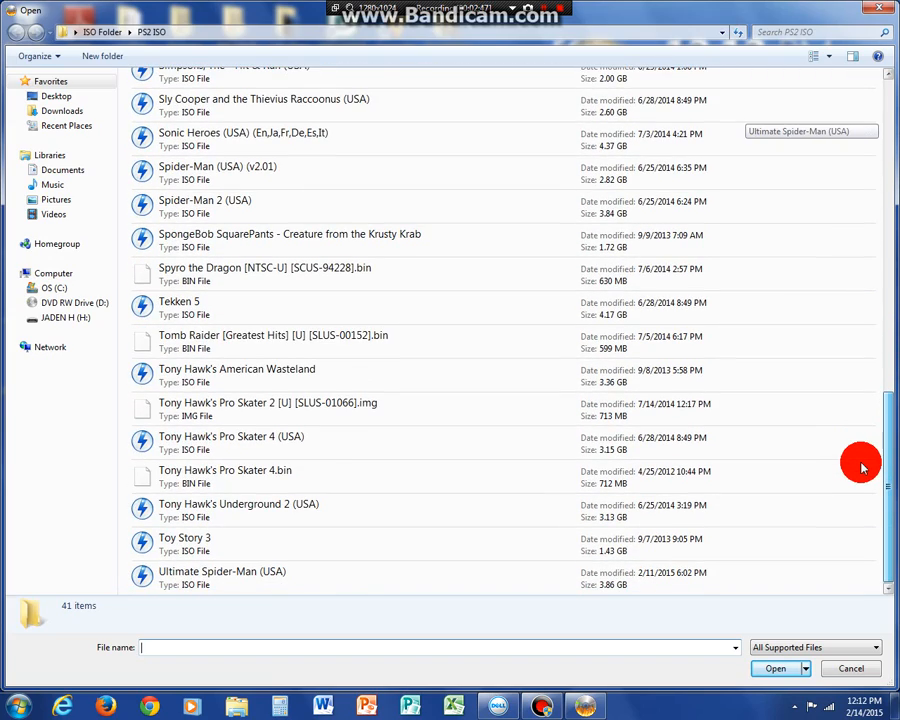
scroll(up, 3)
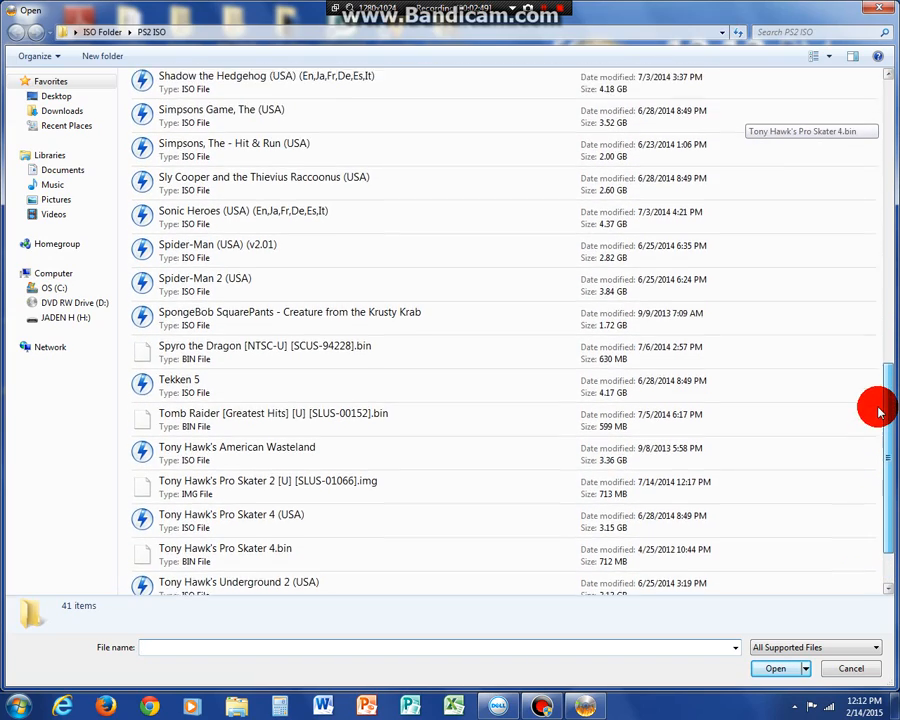
scroll(up, 3)
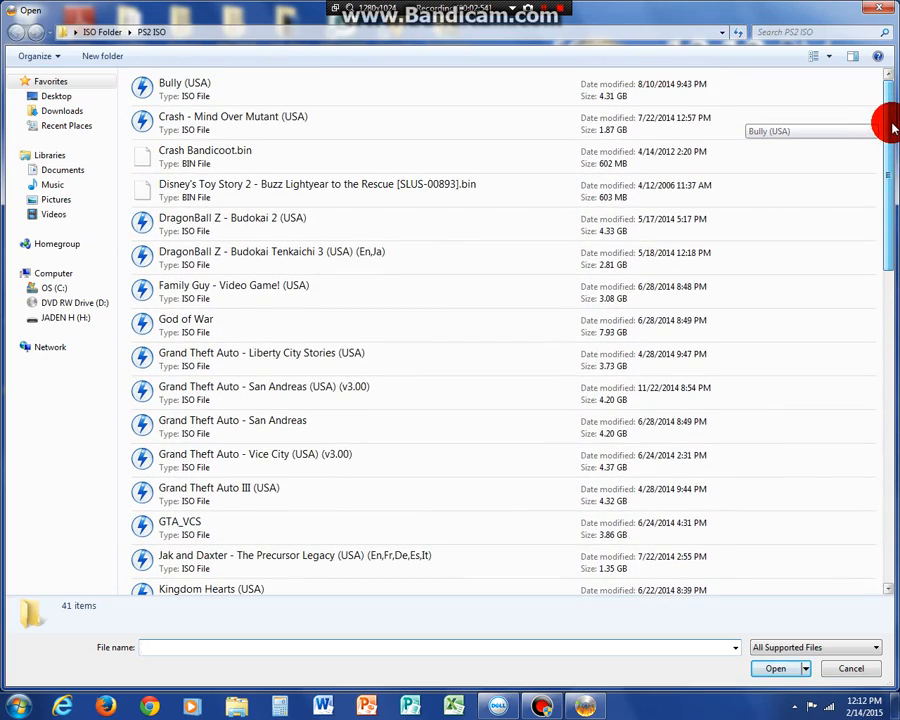
scroll(down, 3)
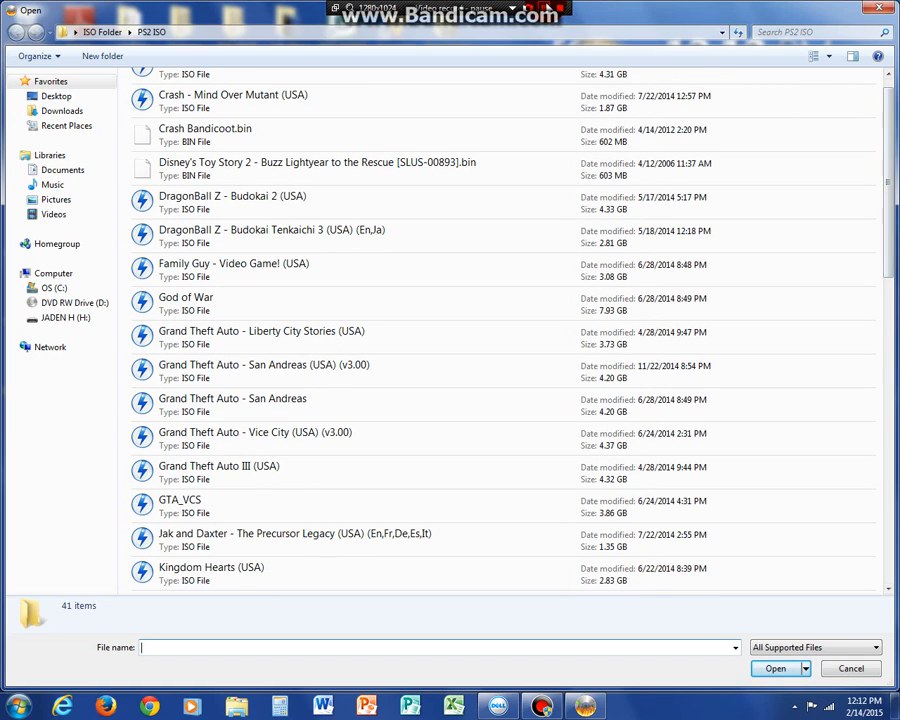
mouse_move(464, 78)
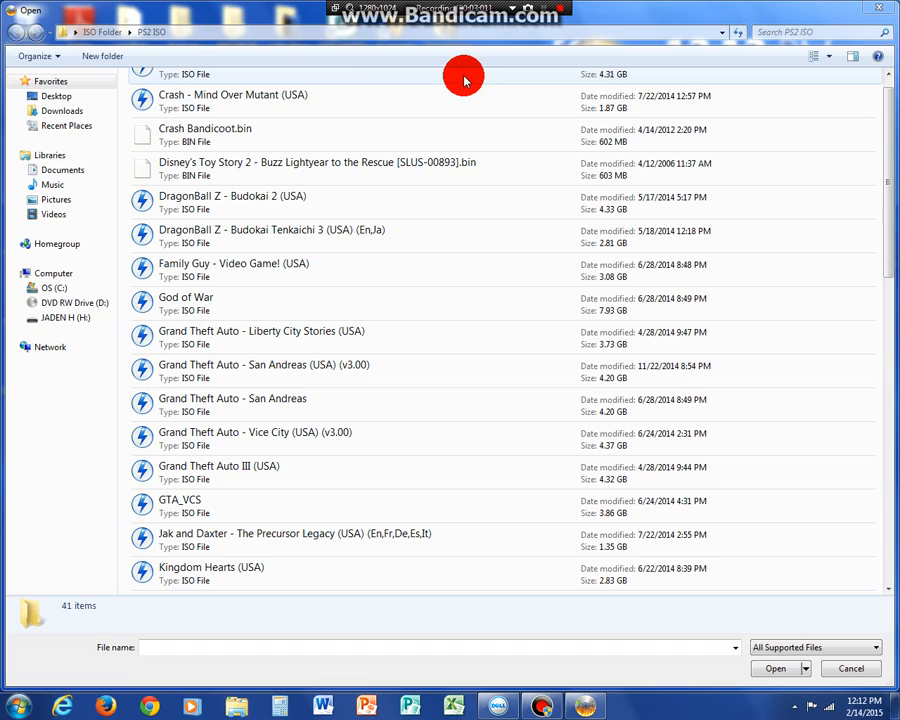
mouse_move(460, 73)
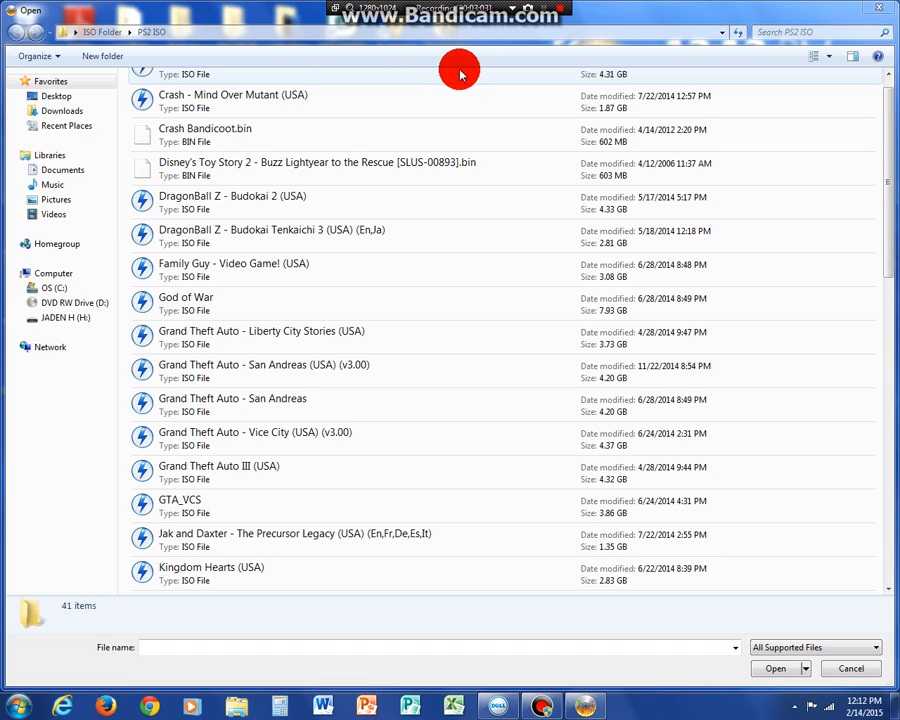
mouse_move(423, 251)
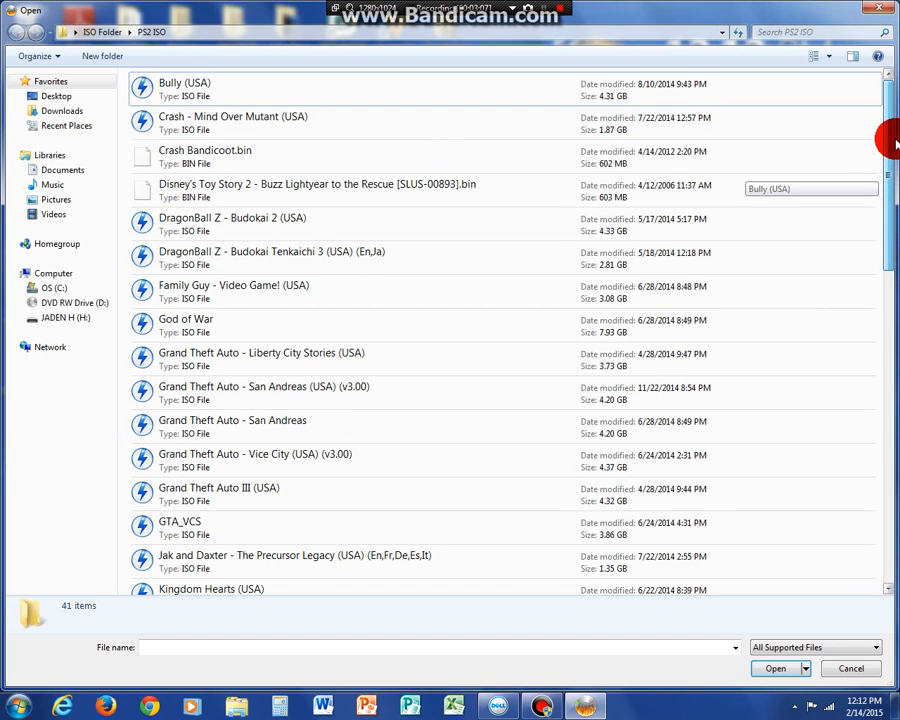
scroll(down, 3)
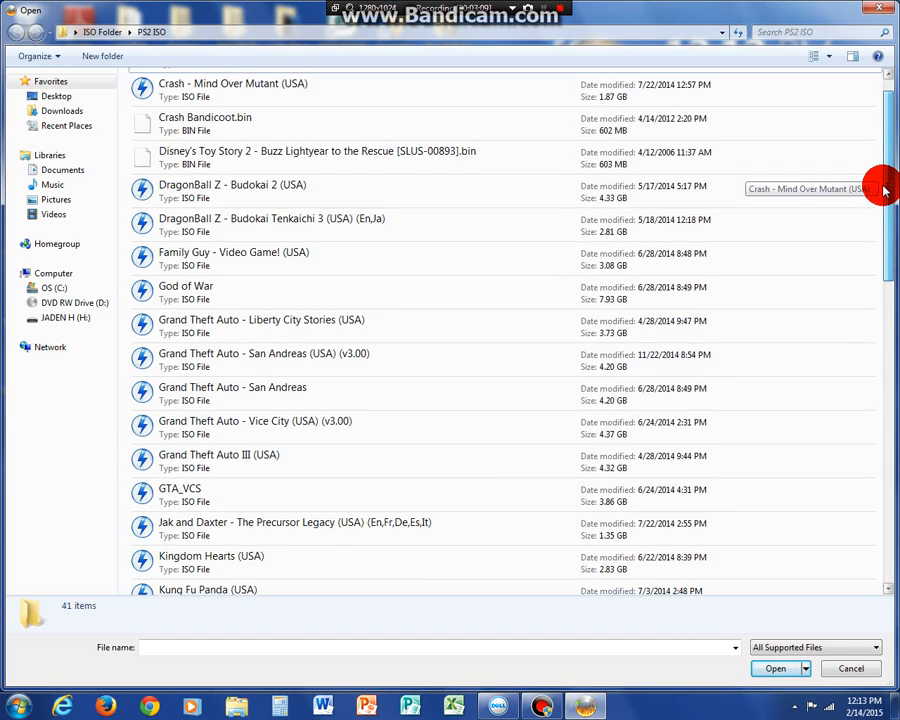
scroll(up, 3)
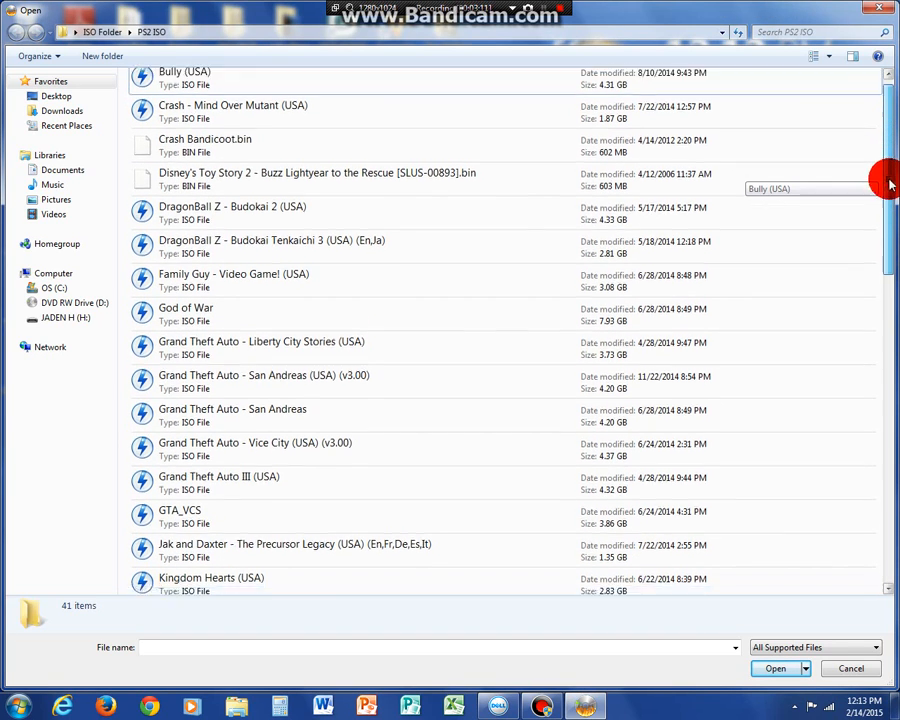
scroll(down, 3)
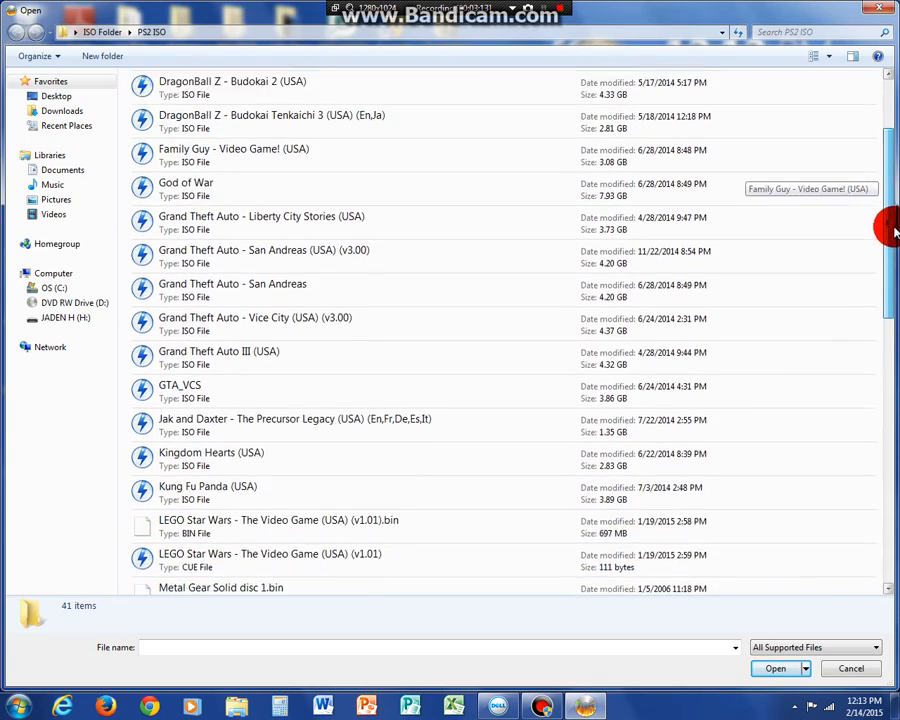
scroll(up, 3)
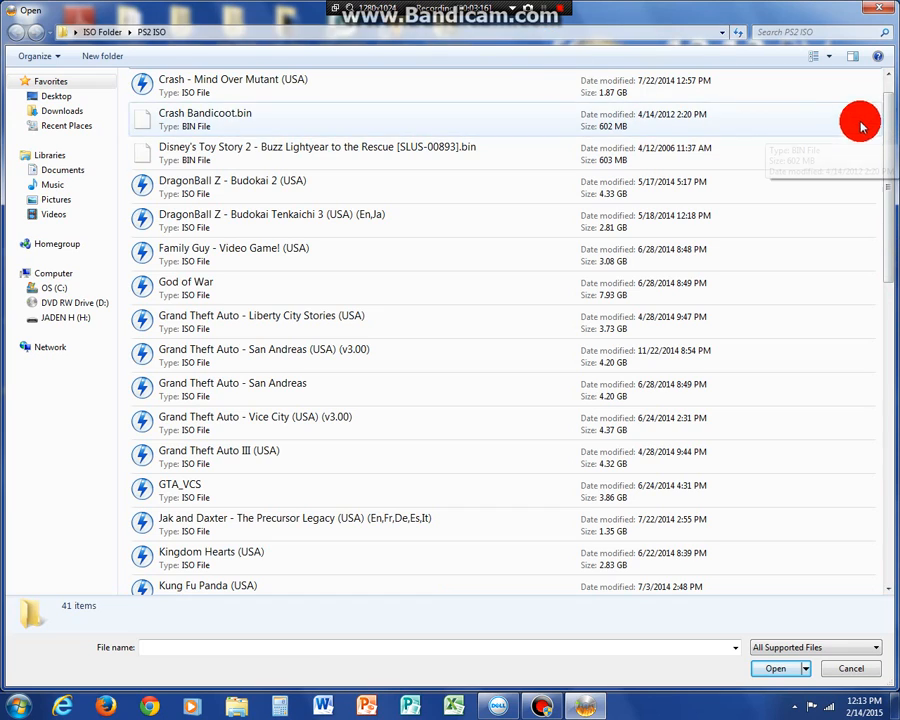
scroll(down, 3)
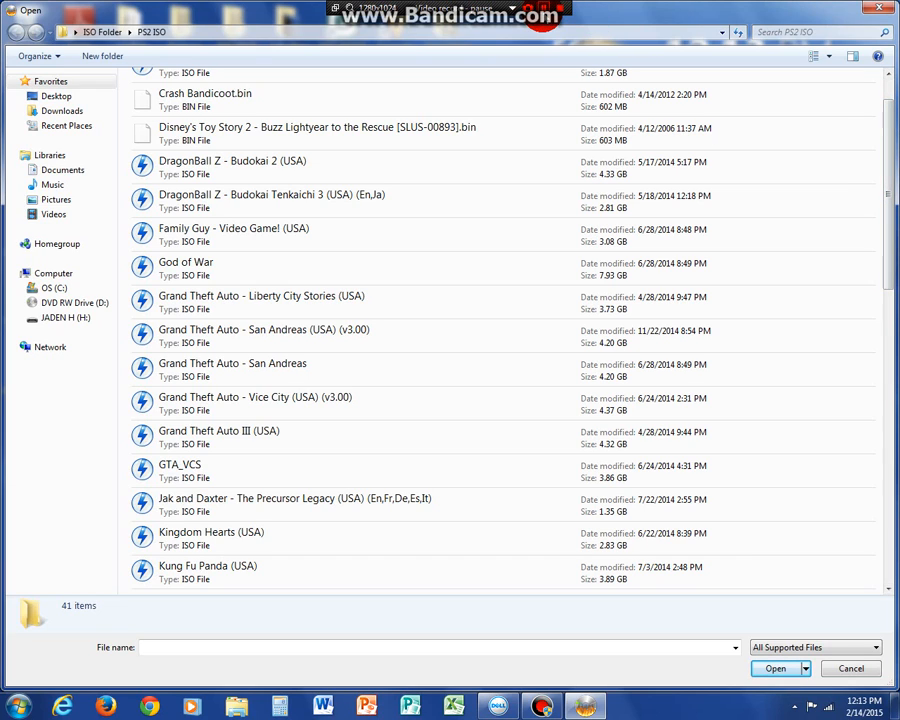
mouse_move(519, 187)
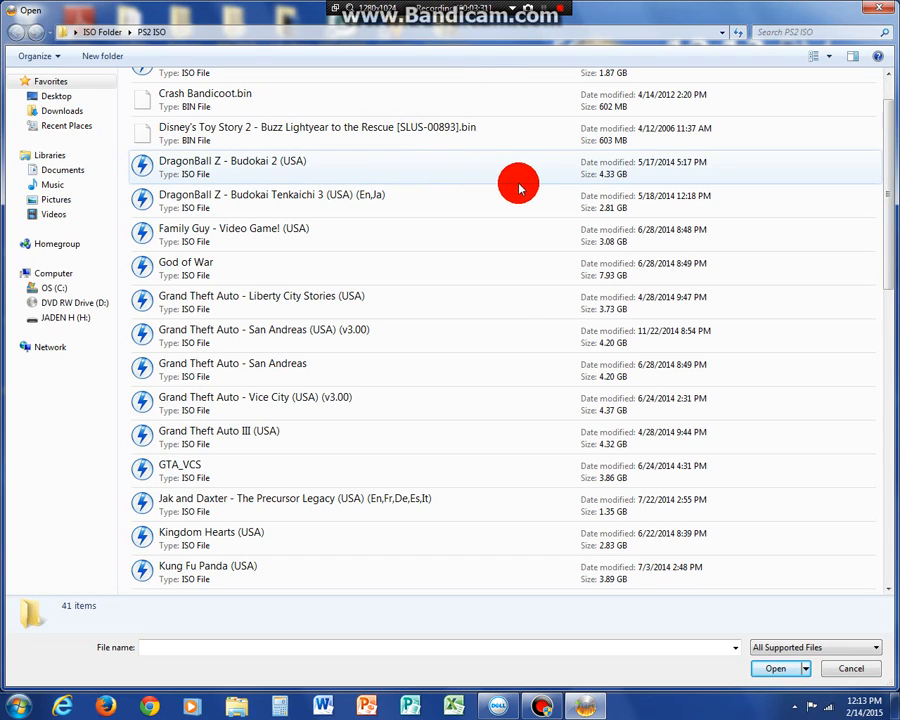
scroll(down, 3)
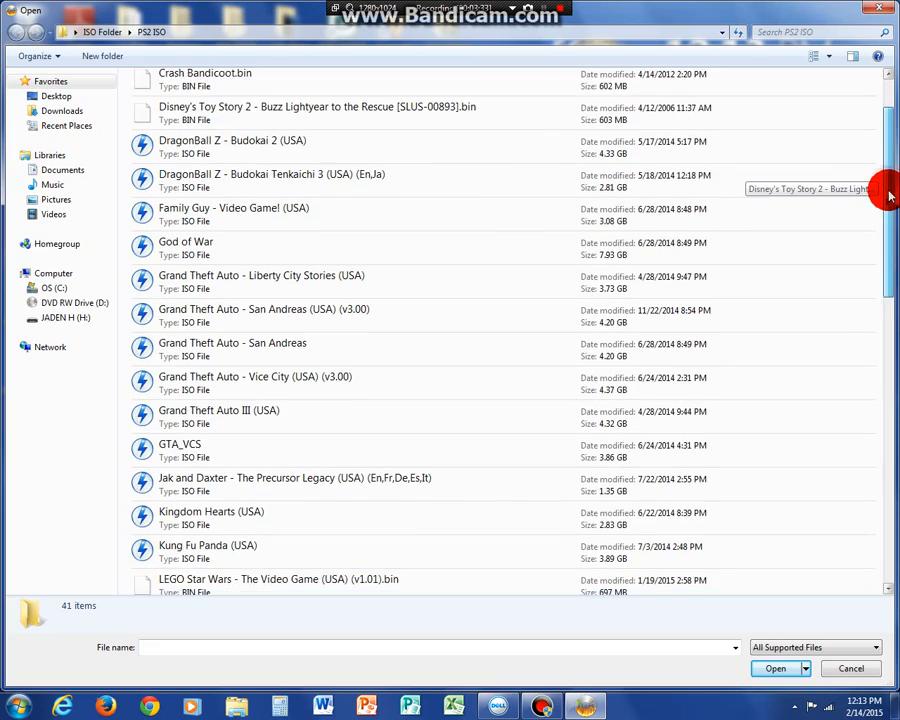
scroll(down, 3)
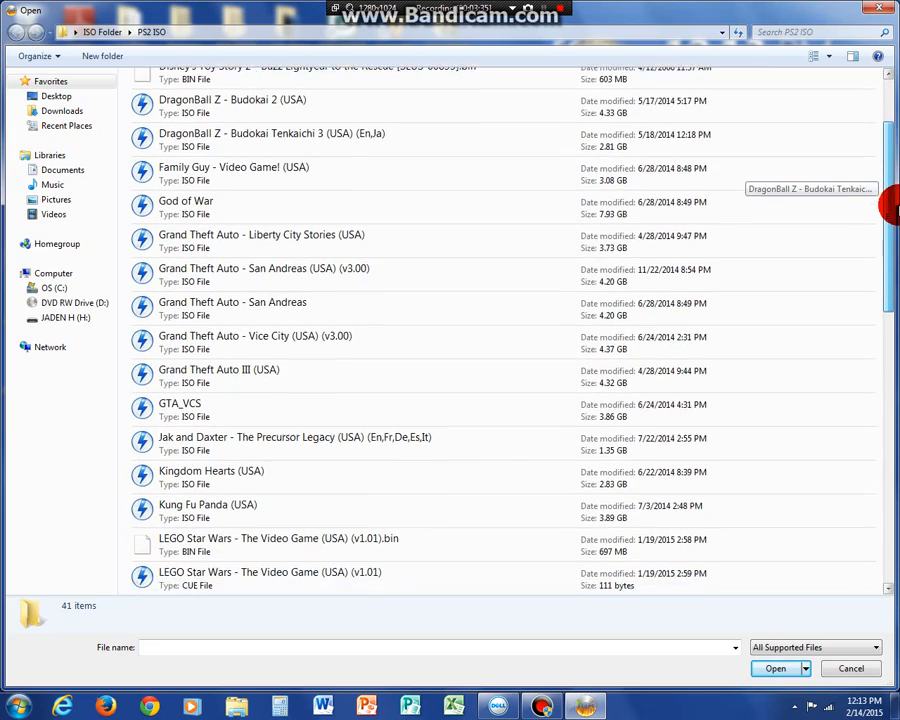
scroll(down, 3)
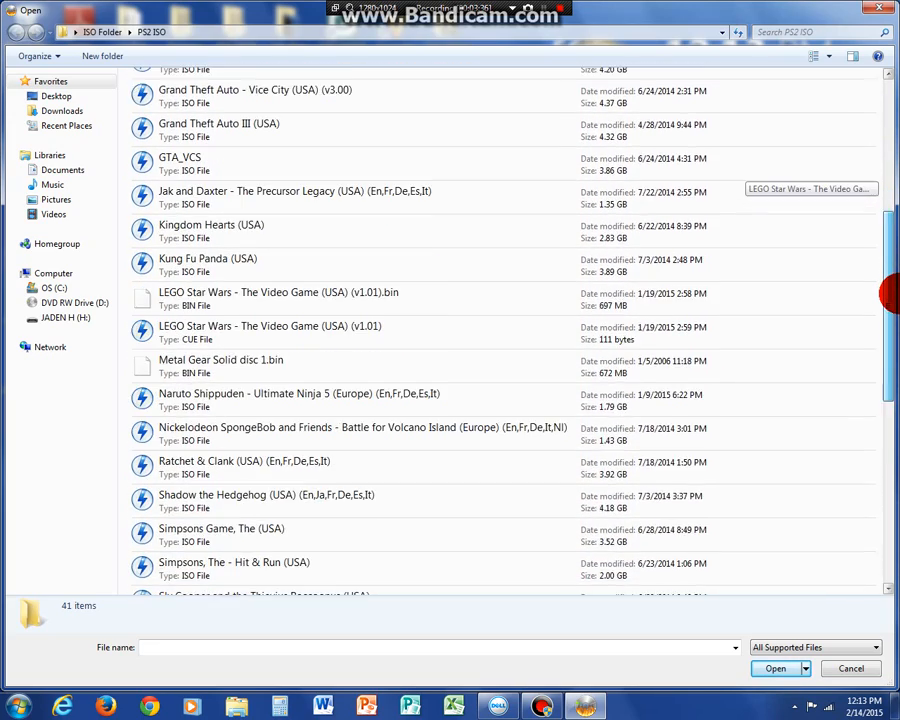
scroll(down, 3)
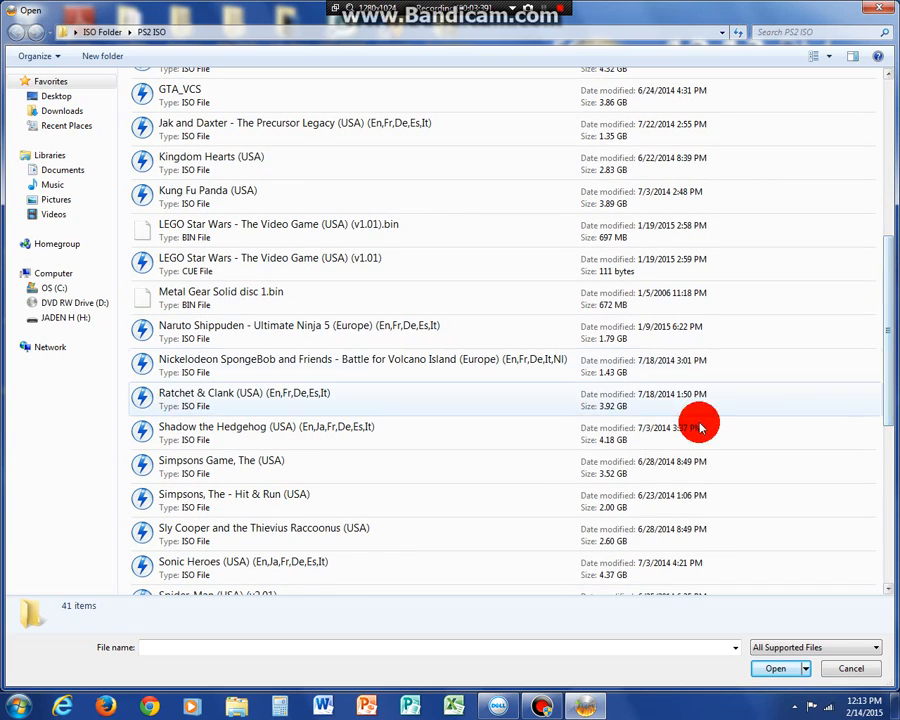
mouse_move(608, 500)
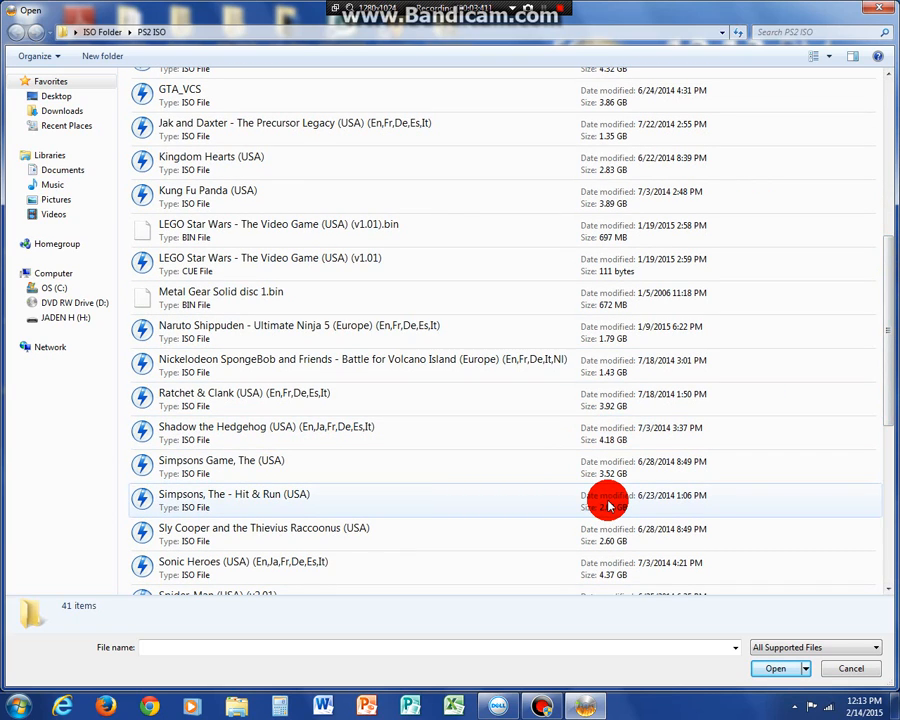
click(235, 500)
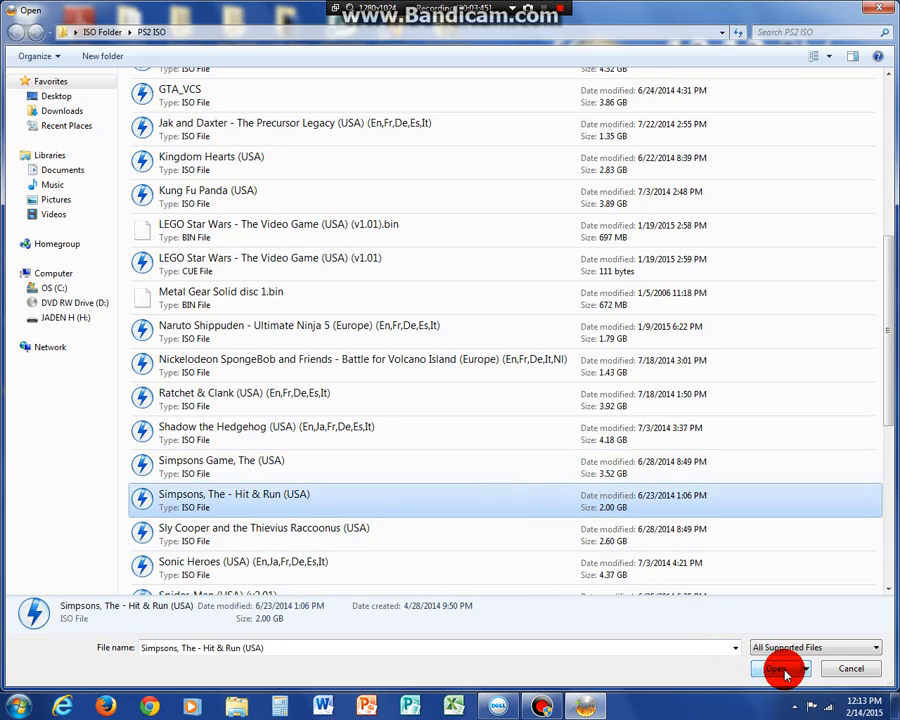
- Load the Hit & Run ISO as the burn source and enable Verify
click(780, 668)
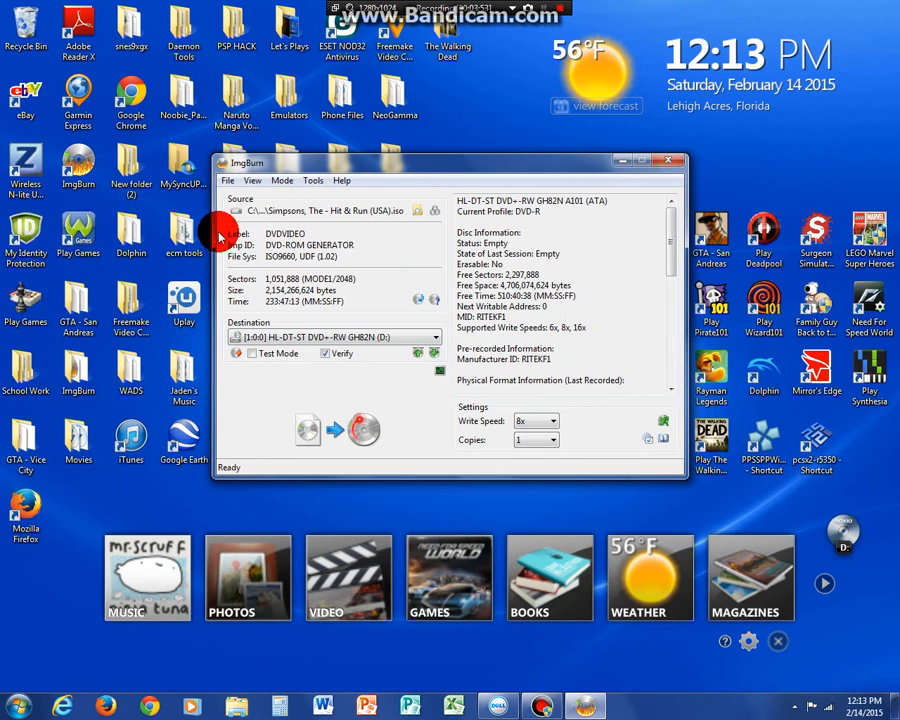
mouse_move(398, 413)
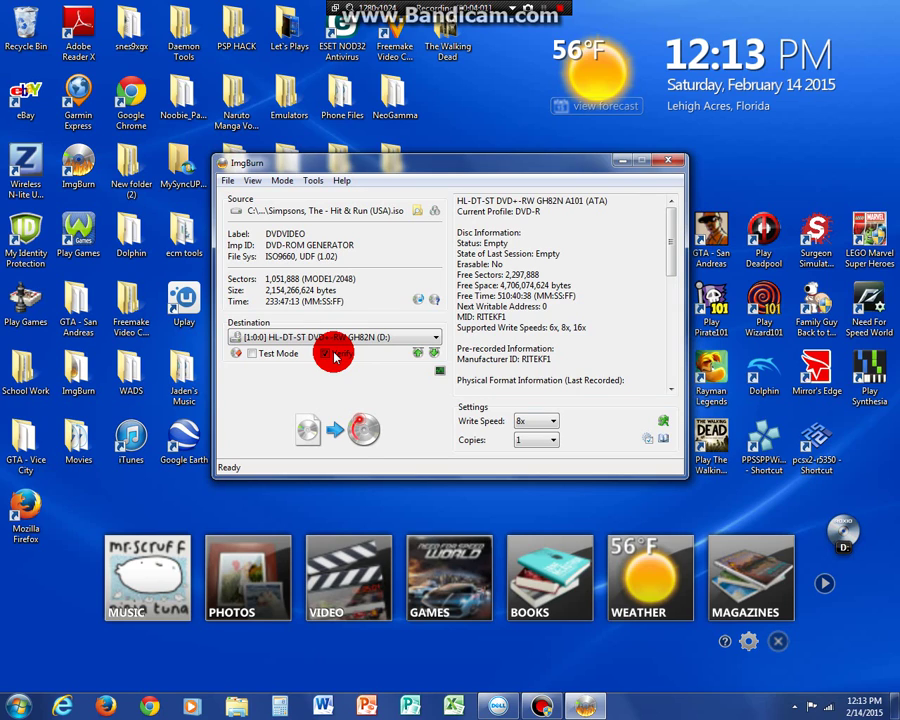
click(325, 353)
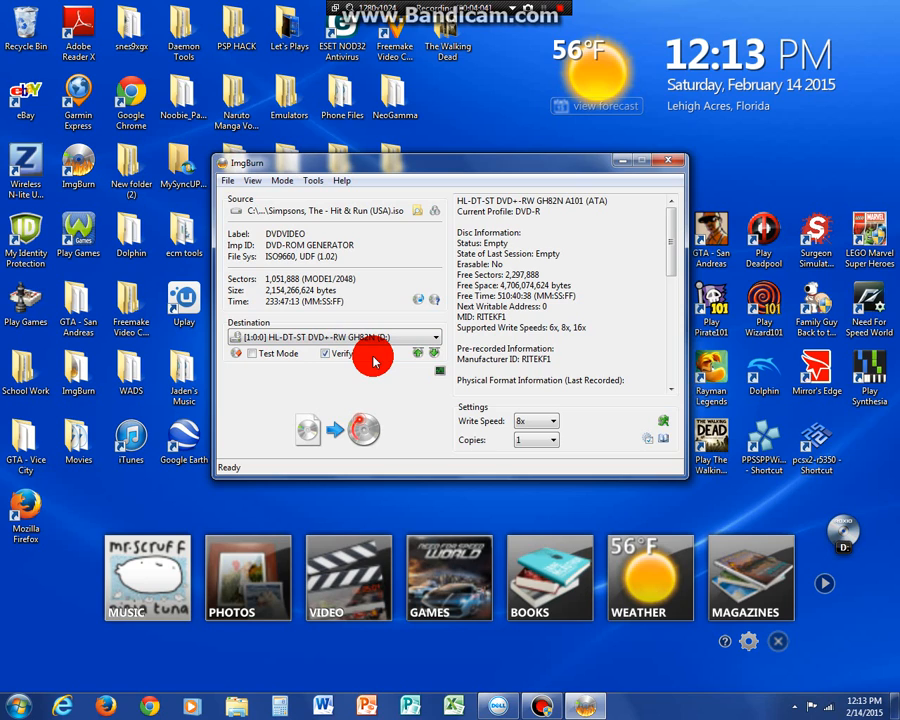
mouse_move(568, 370)
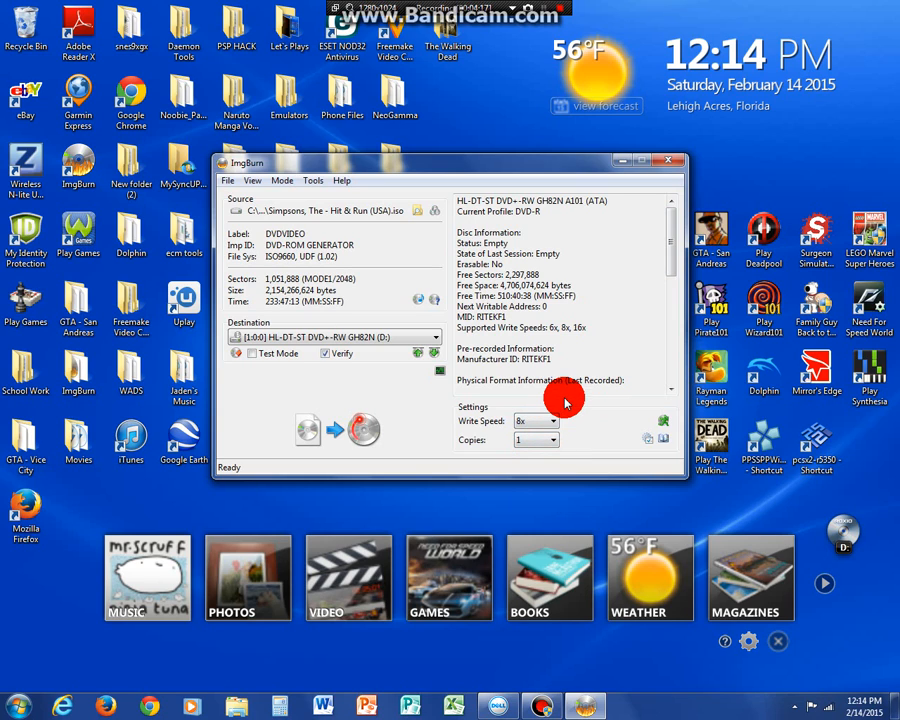
mouse_move(372, 410)
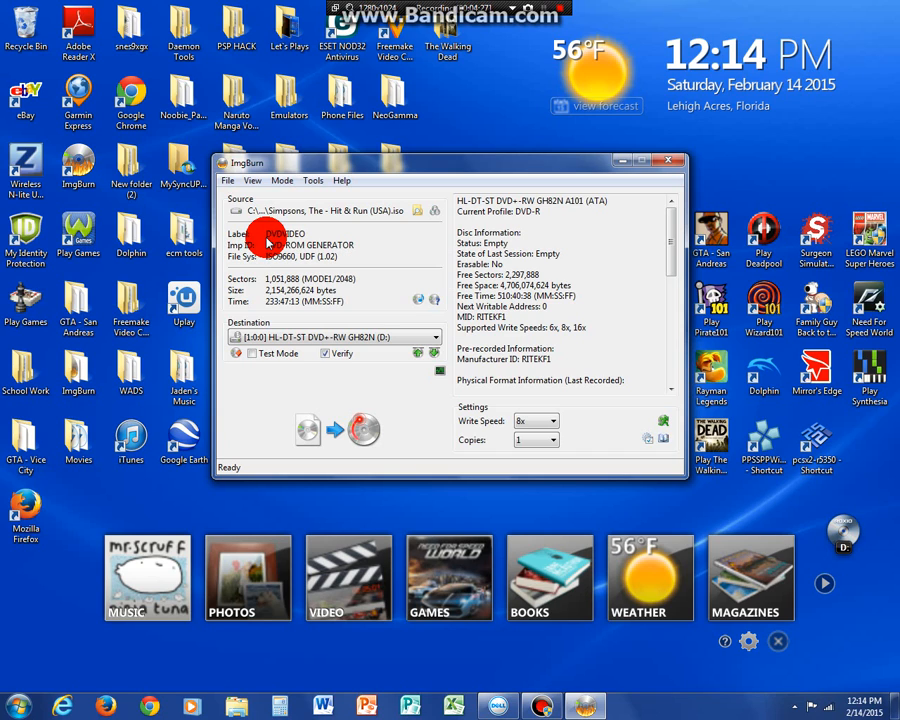
mouse_move(425, 230)
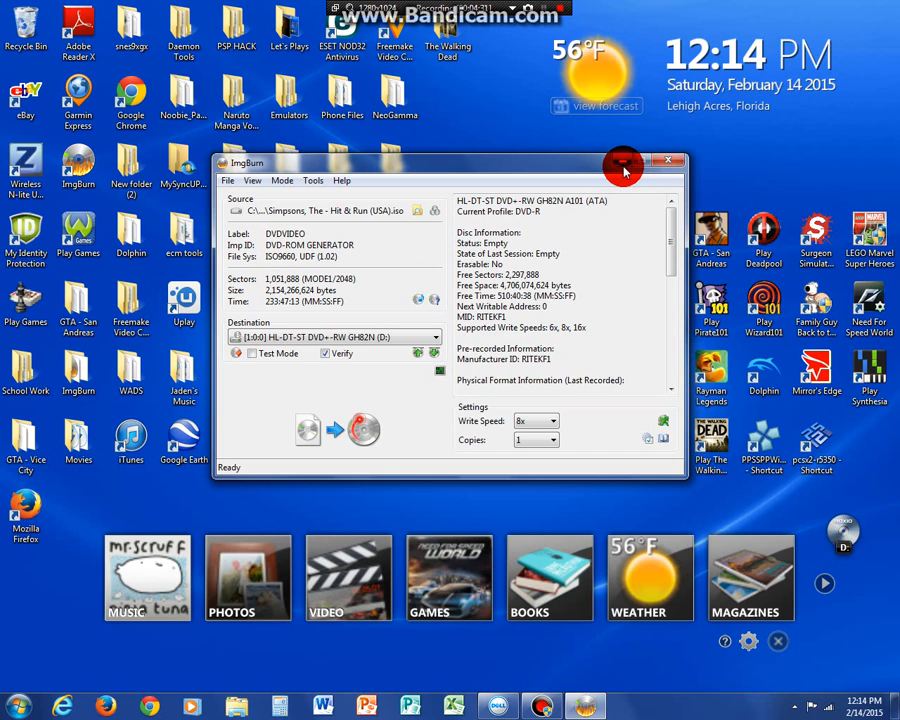
- Minimize ImgBurn and choose a PS2 ISO as PCSX2's disc source
click(667, 161)
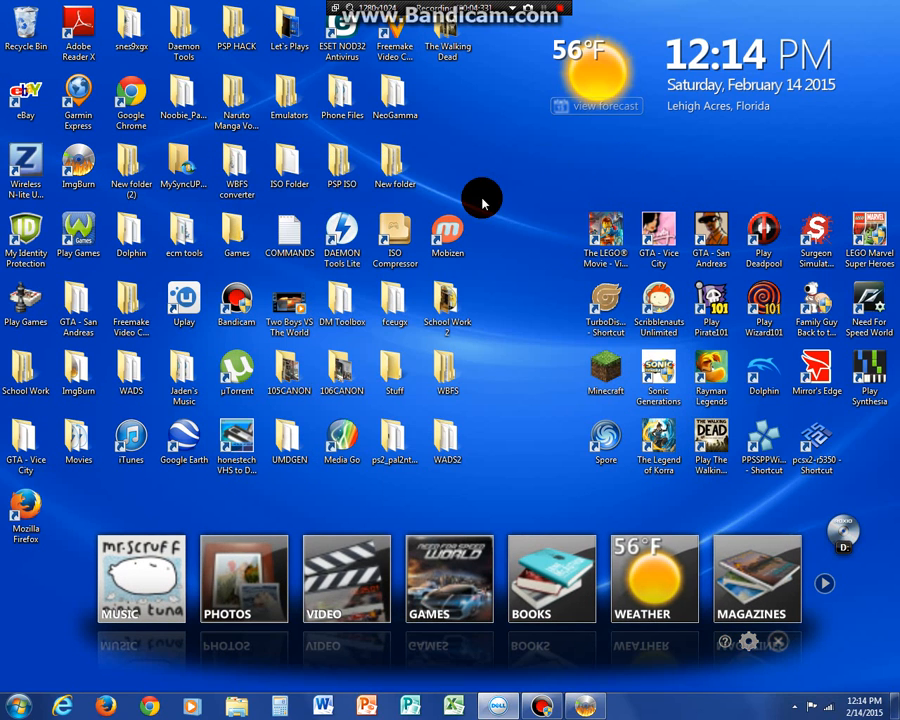
mouse_move(570, 705)
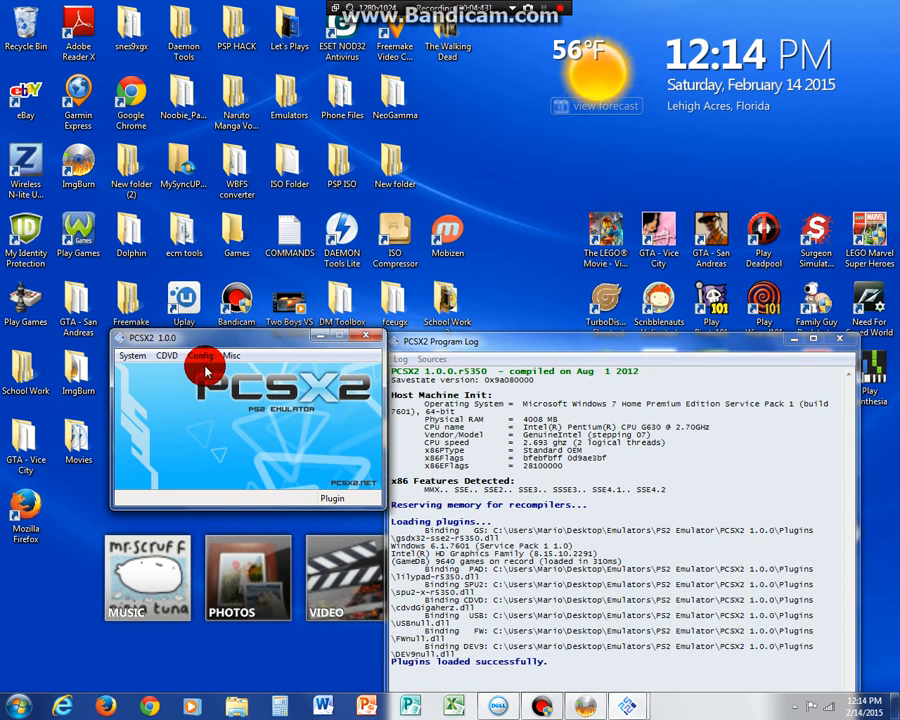
click(167, 355)
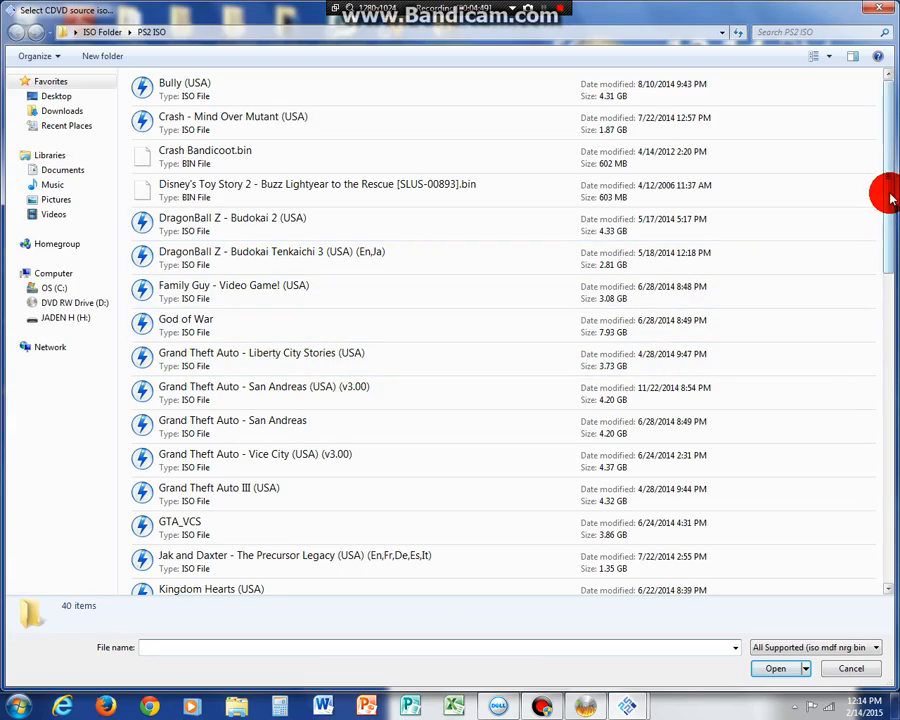
scroll(down, 3)
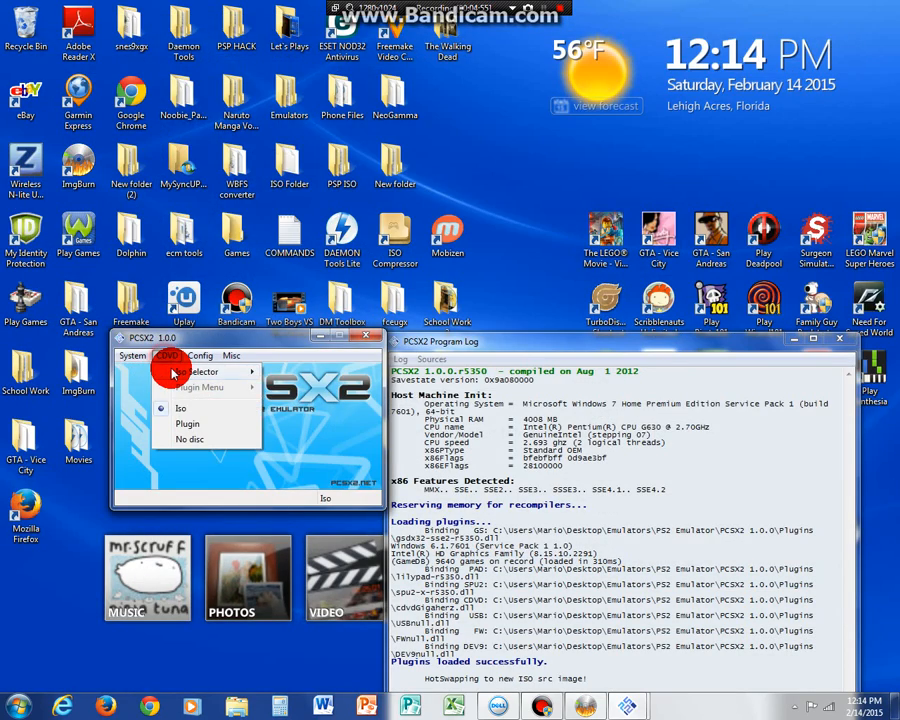
click(132, 355)
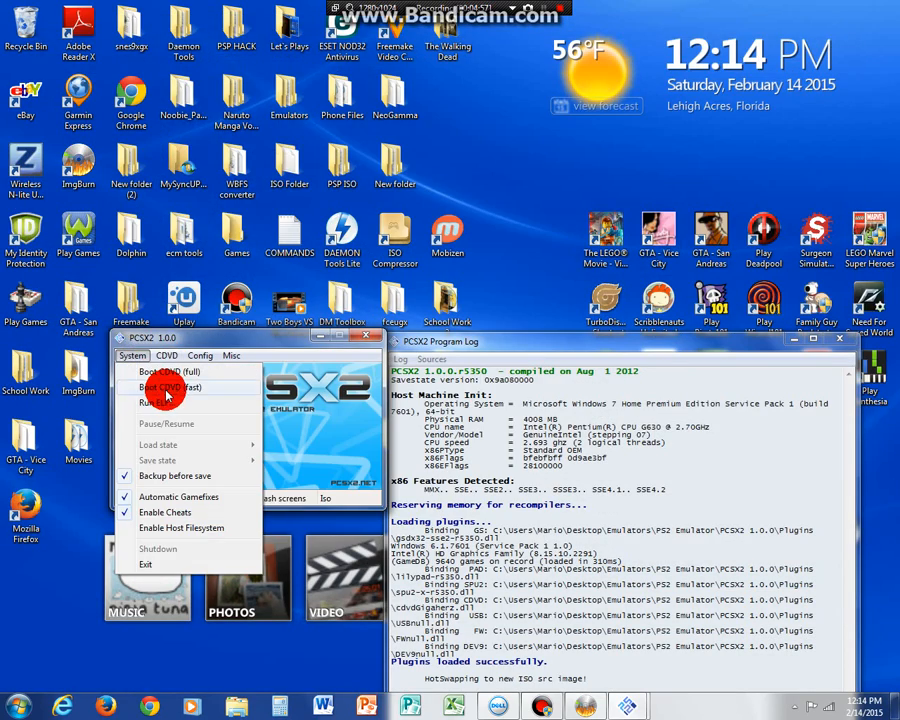
click(170, 387)
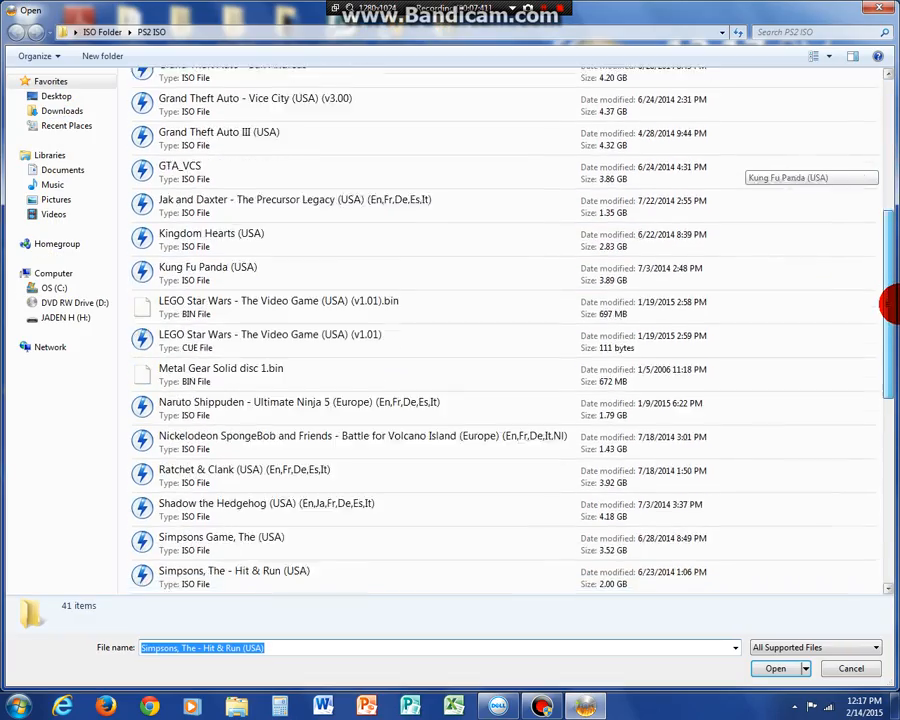
- Open the 'Simpsons, The - Hit & Run (USA)' ISO from ImgBurn's Open dialog
scroll(down, 3)
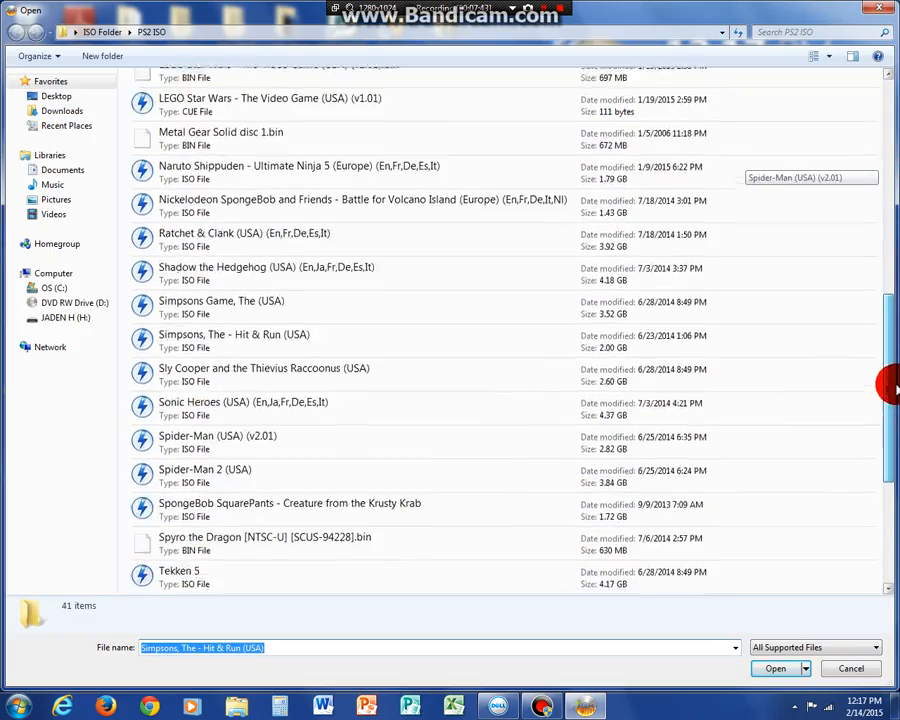
scroll(up, 3)
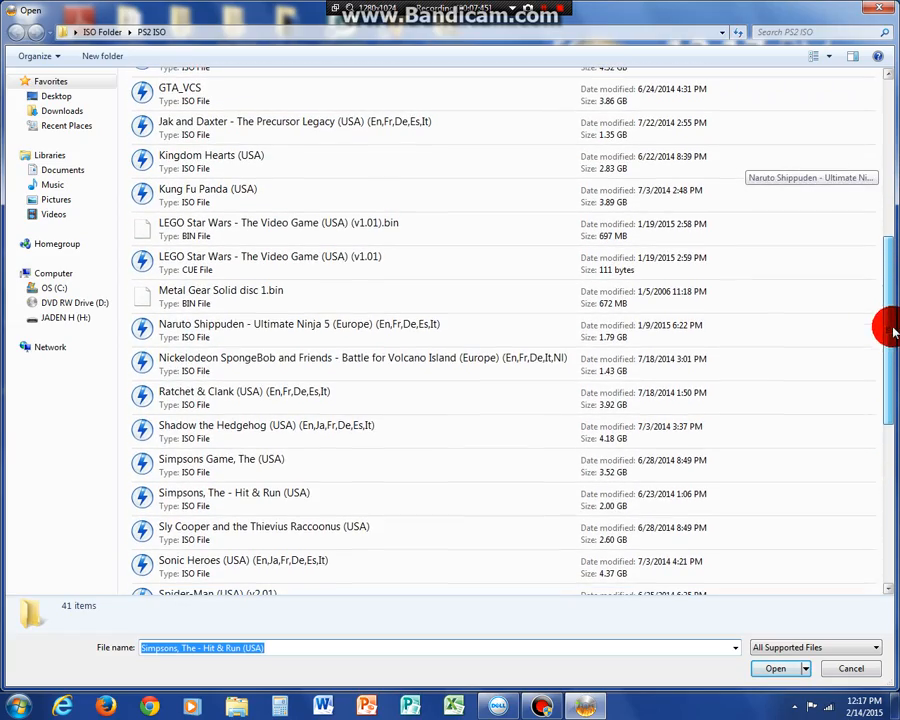
click(775, 668)
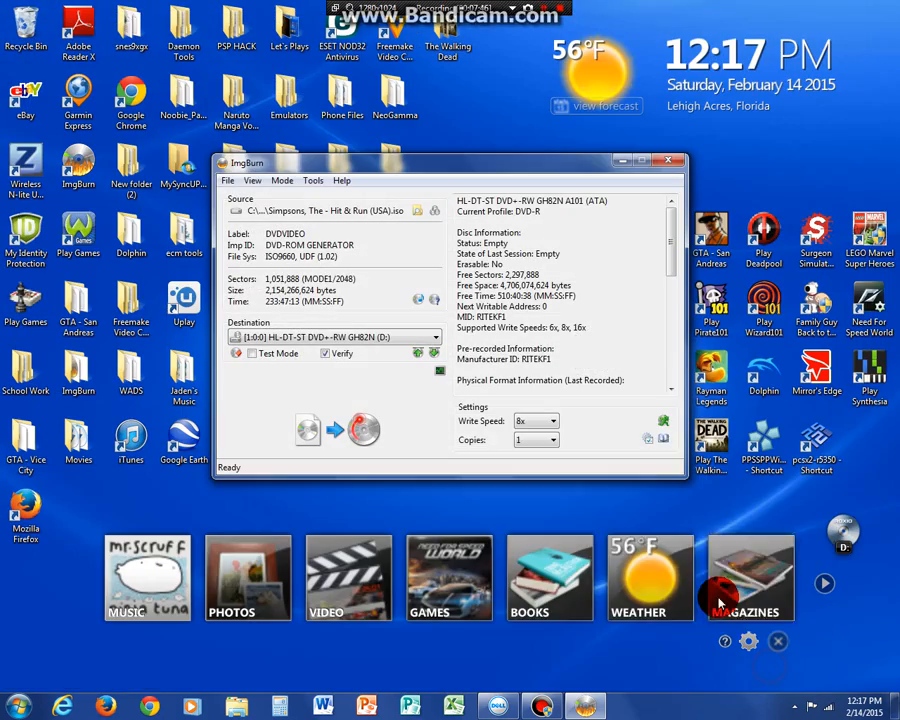
mouse_move(505, 412)
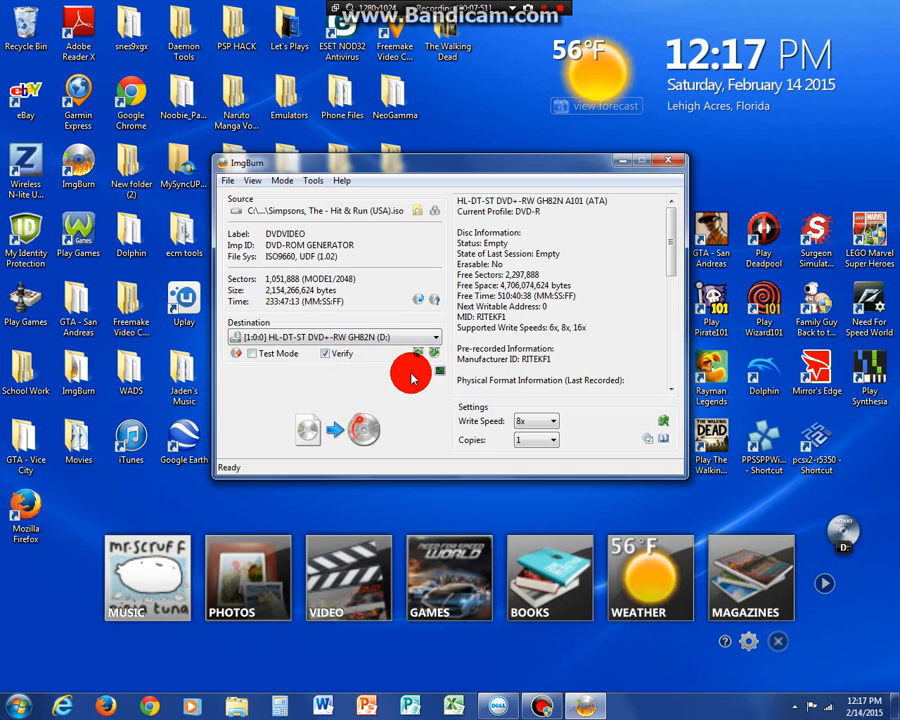
mouse_move(260, 415)
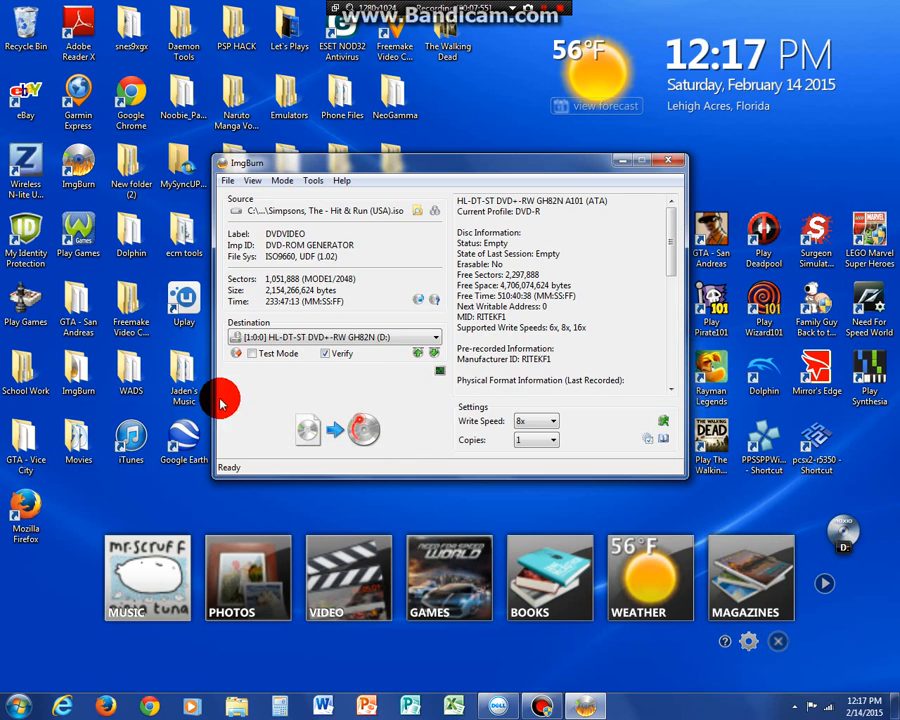
- Start writing the Hit & Run ISO to the blank DVD-R at 8x
click(335, 429)
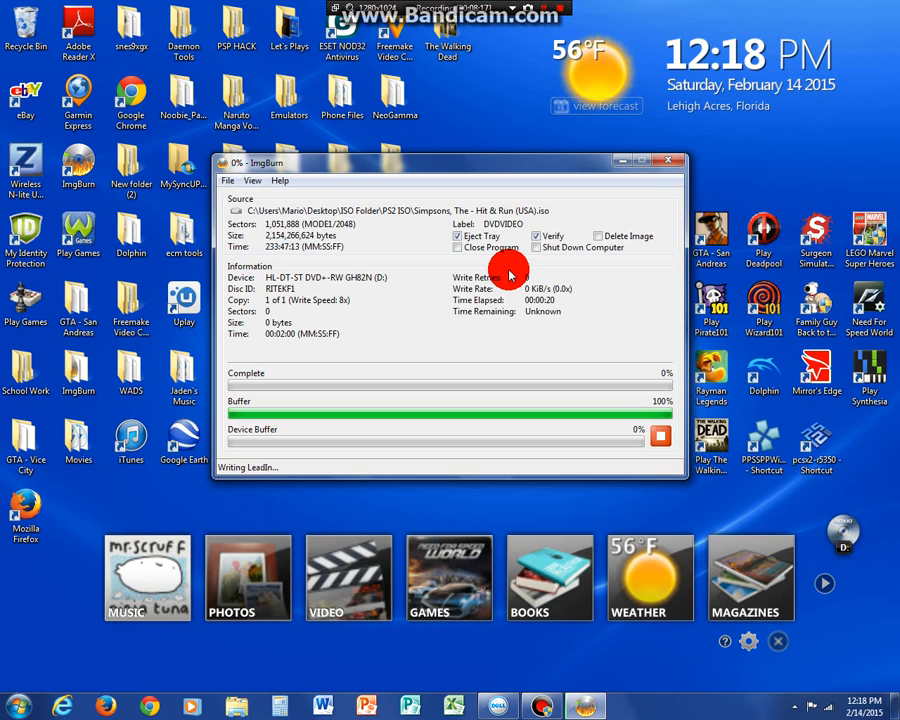
mouse_move(467, 166)
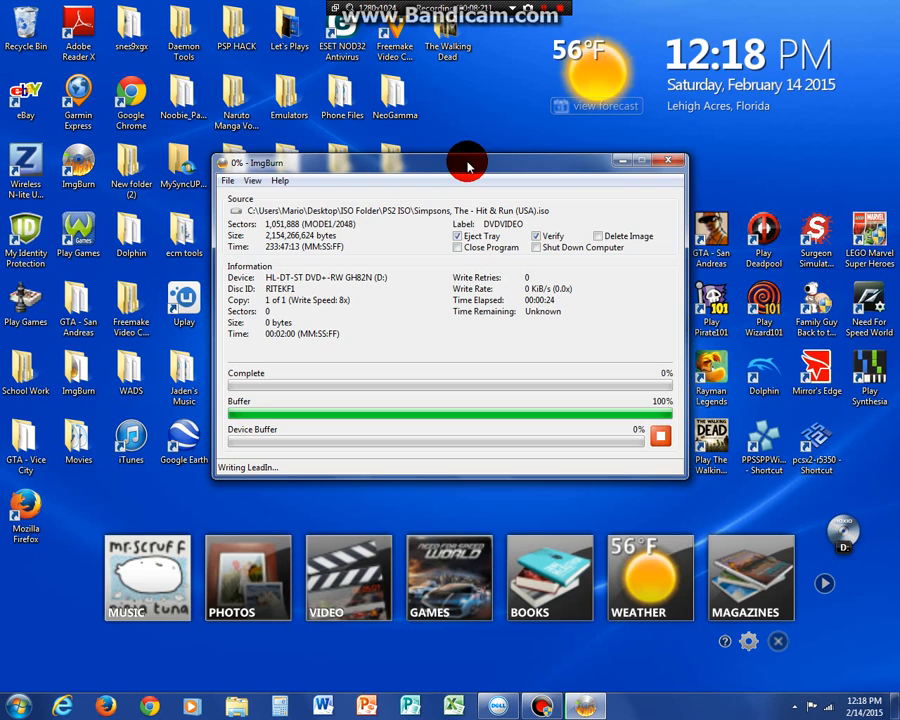
mouse_move(473, 137)
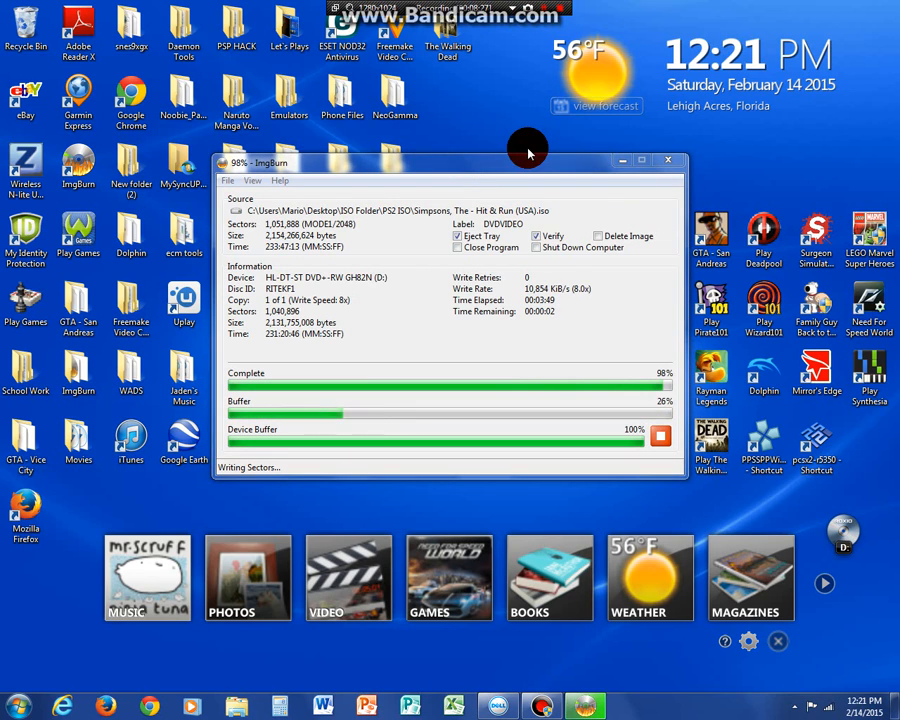
mouse_move(505, 197)
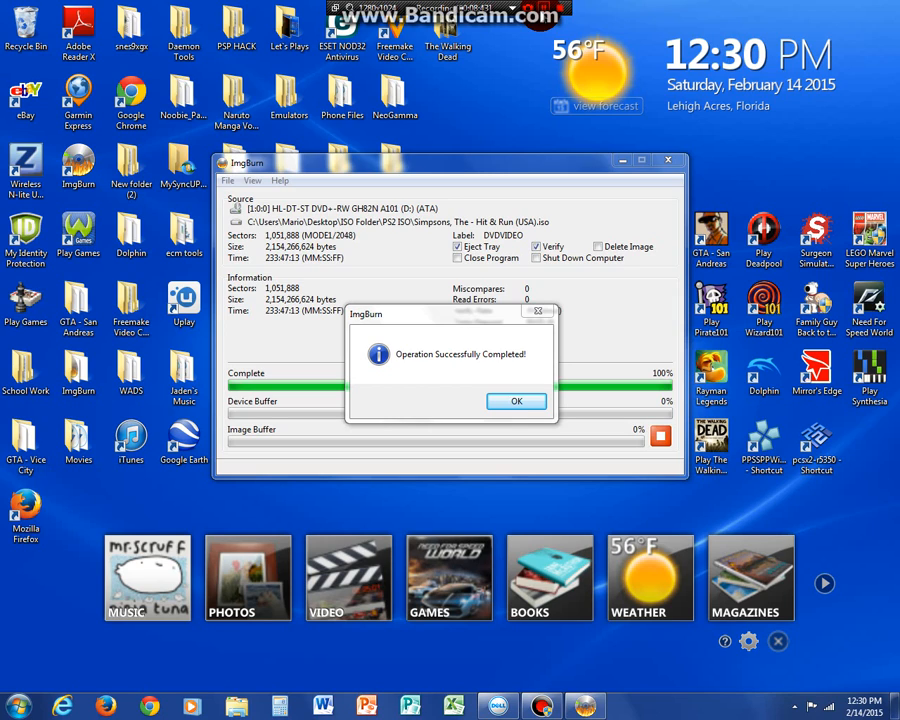
- Dismiss the 'Operation Successfully Completed!' message after the verified burn
click(517, 401)
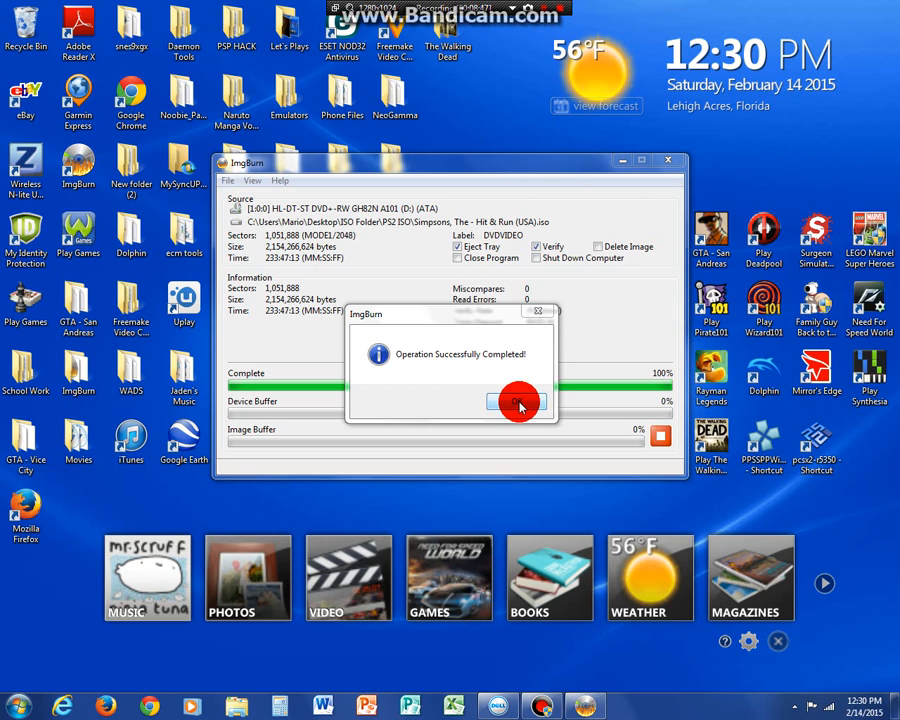